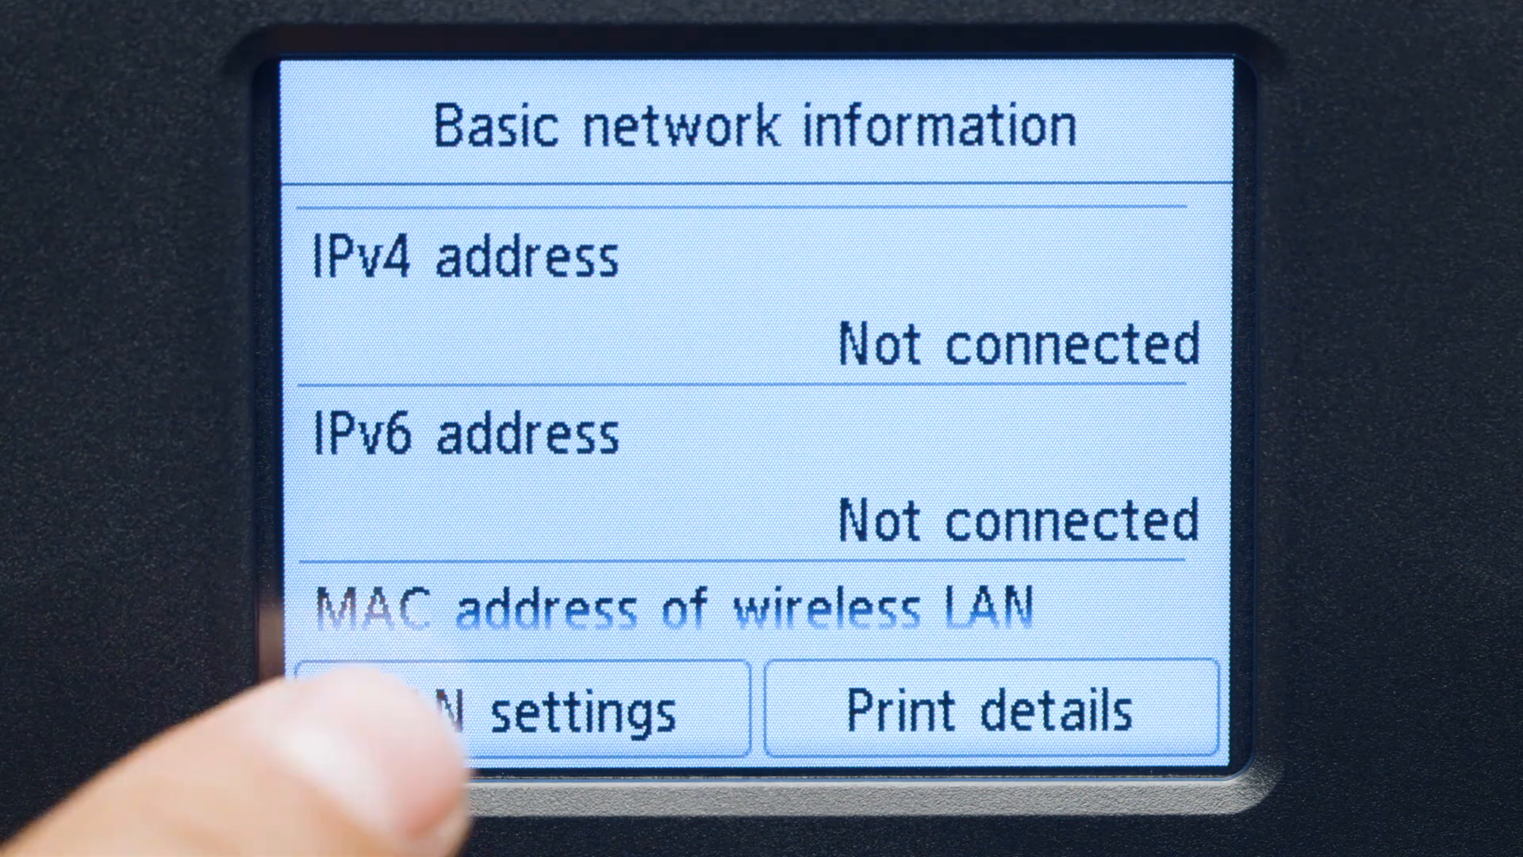
Navigate the printer panel through LAN settings and Wireless LAN into wireless setup mode
left_click(509, 709)
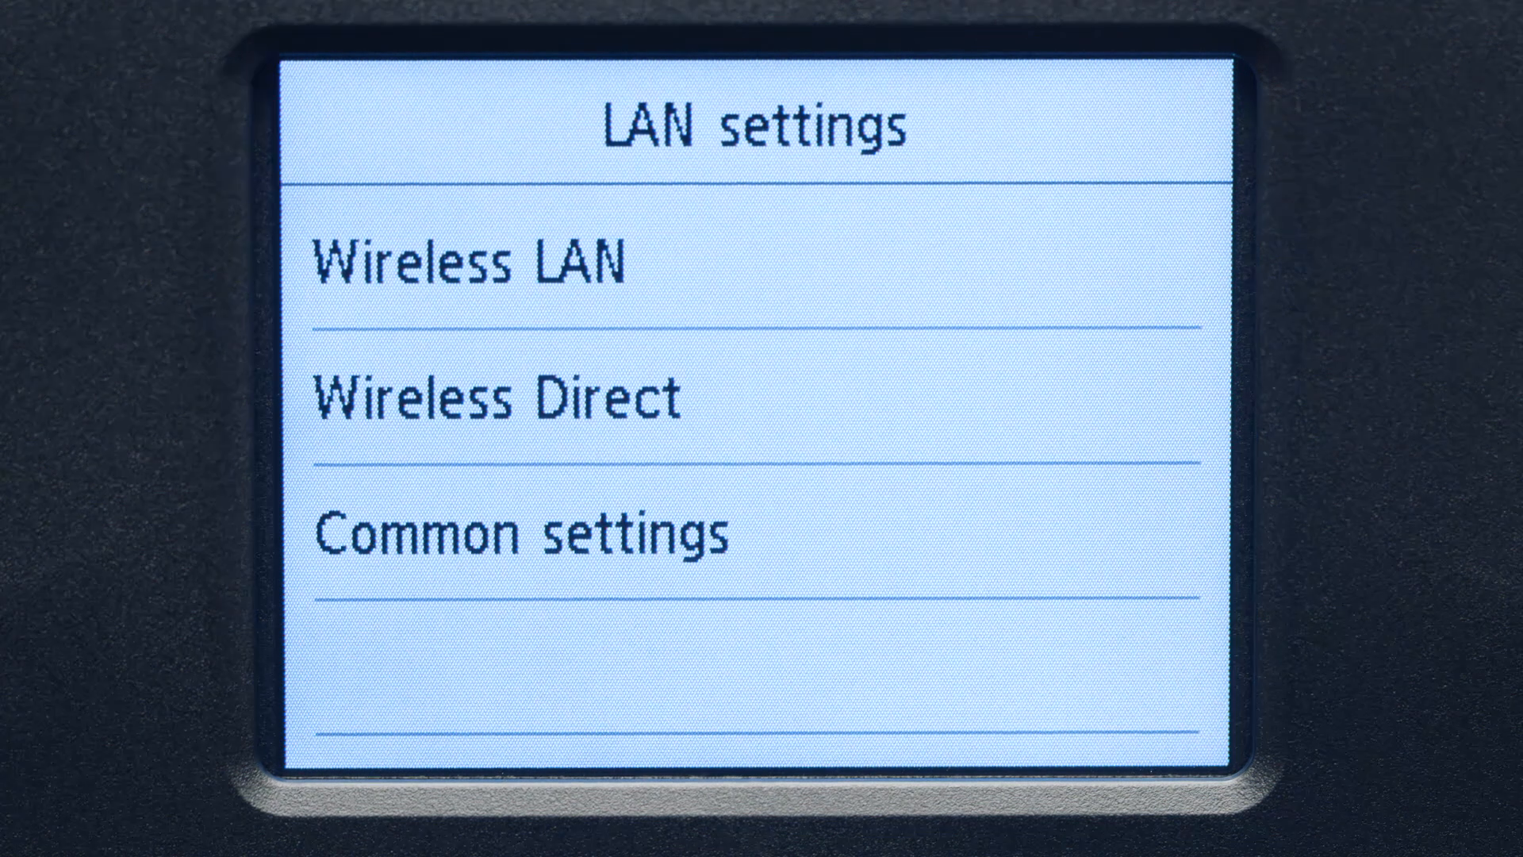
left_click(470, 262)
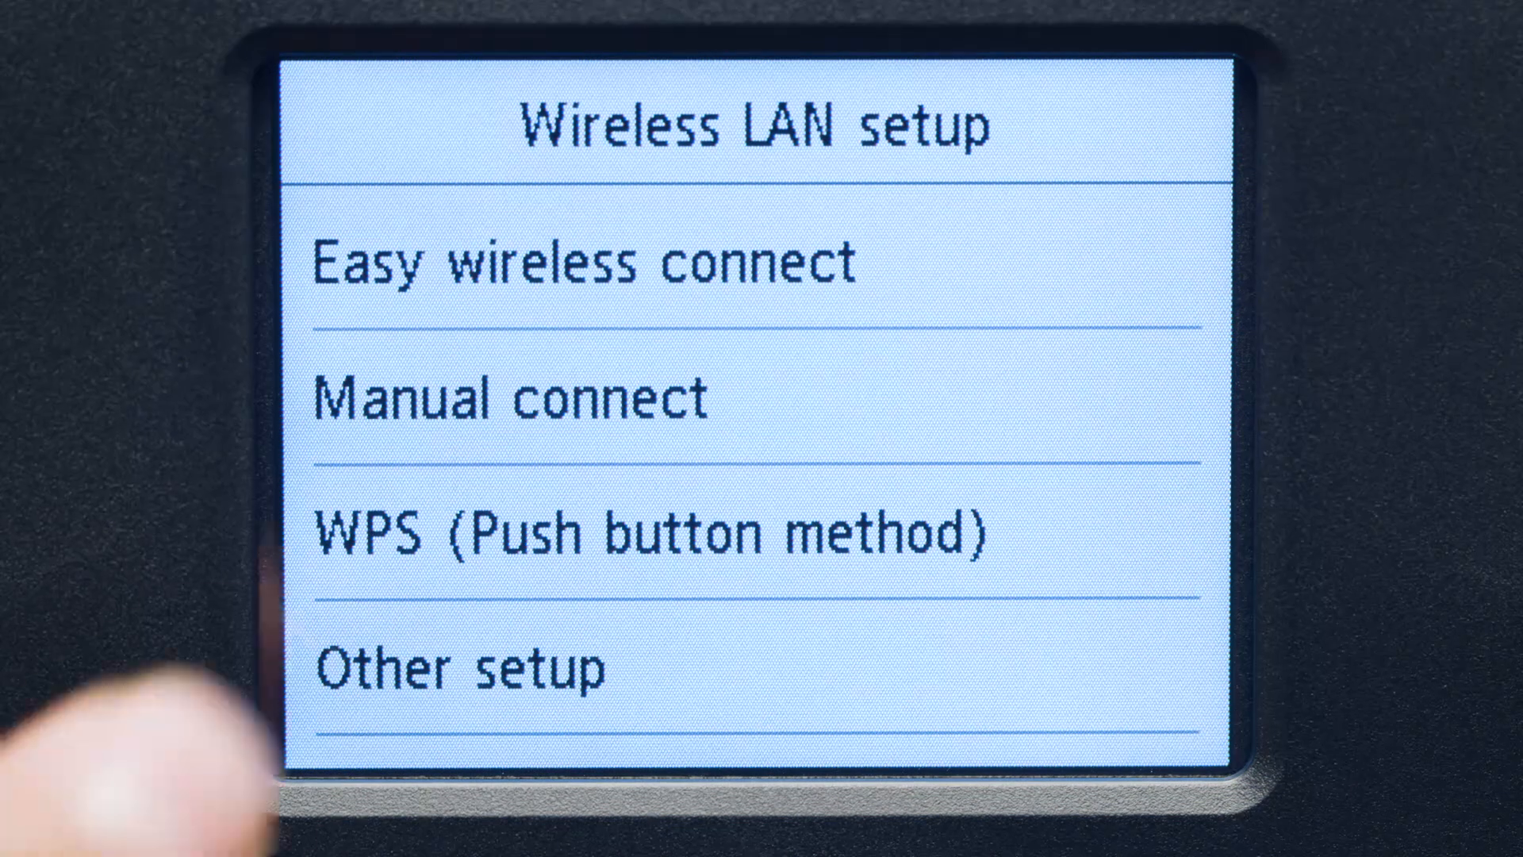
left_click(582, 262)
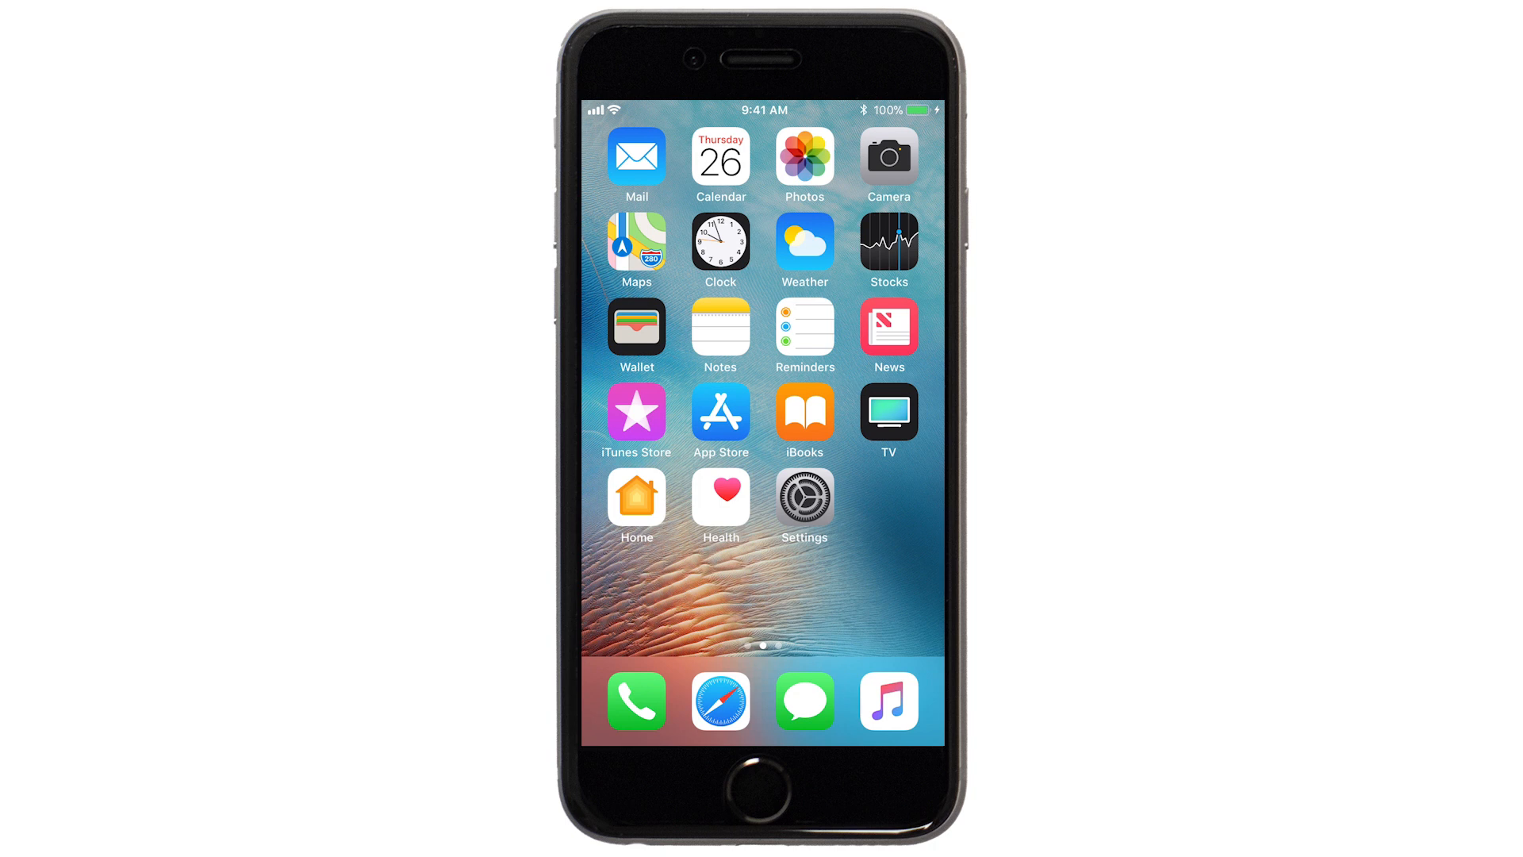
Search the App Store for 'canon print'
left_click(720, 412)
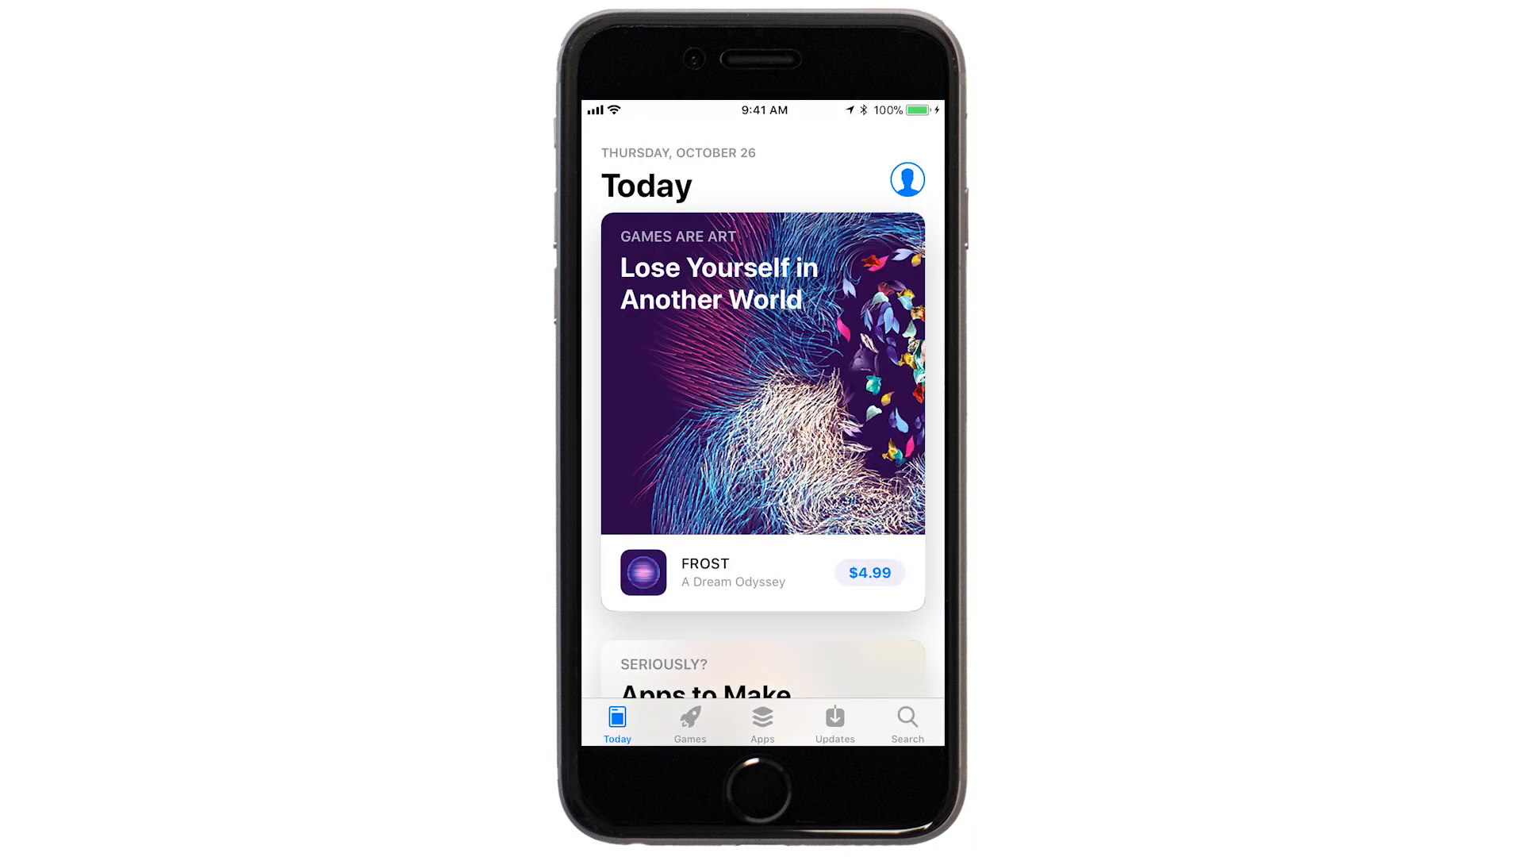
left_click(906, 721)
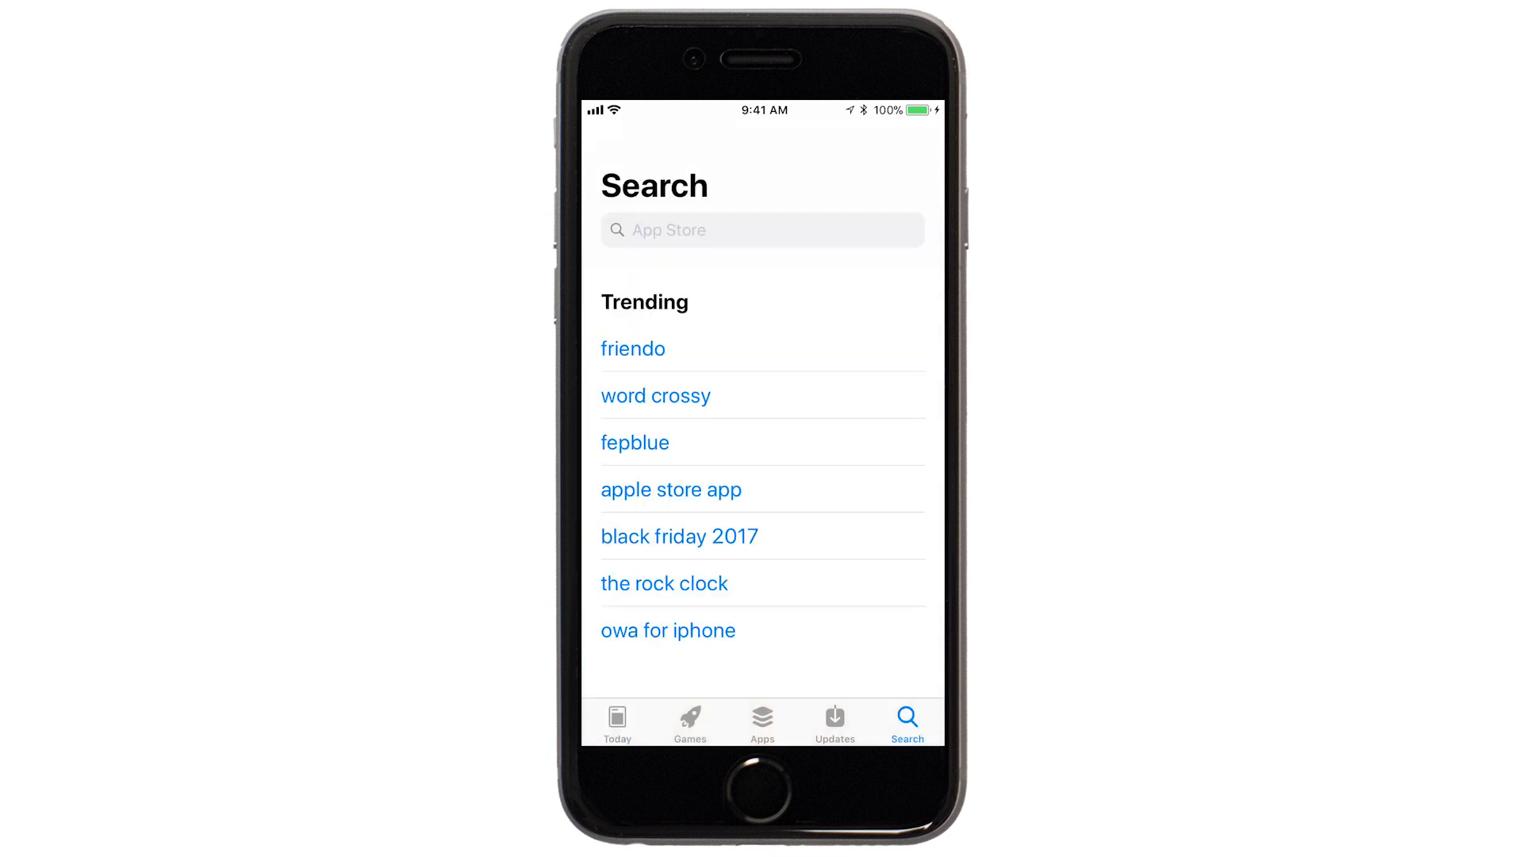
left_click(760, 230)
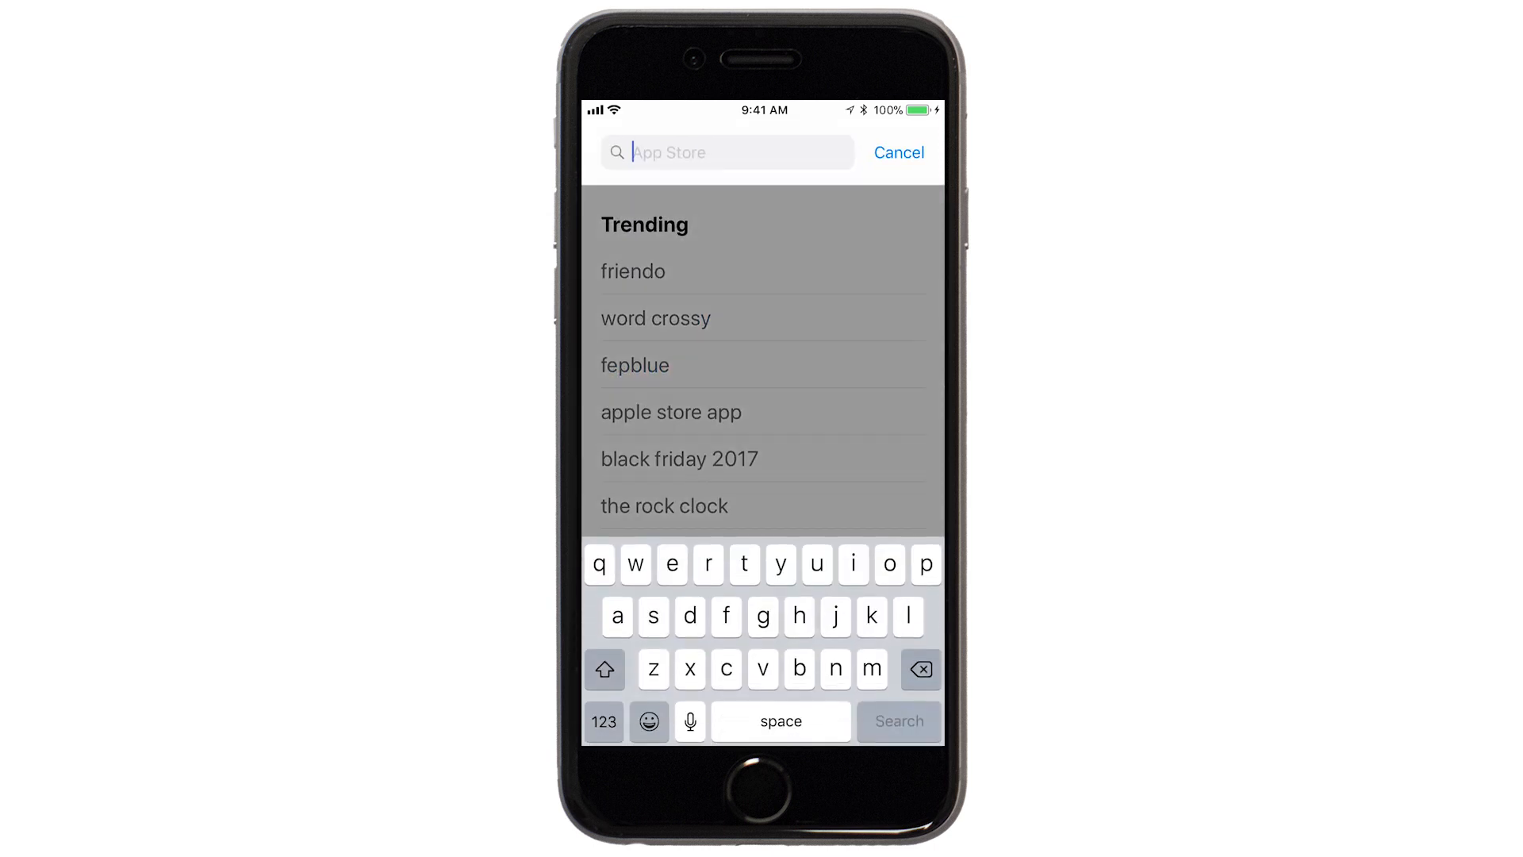
type("canon print")
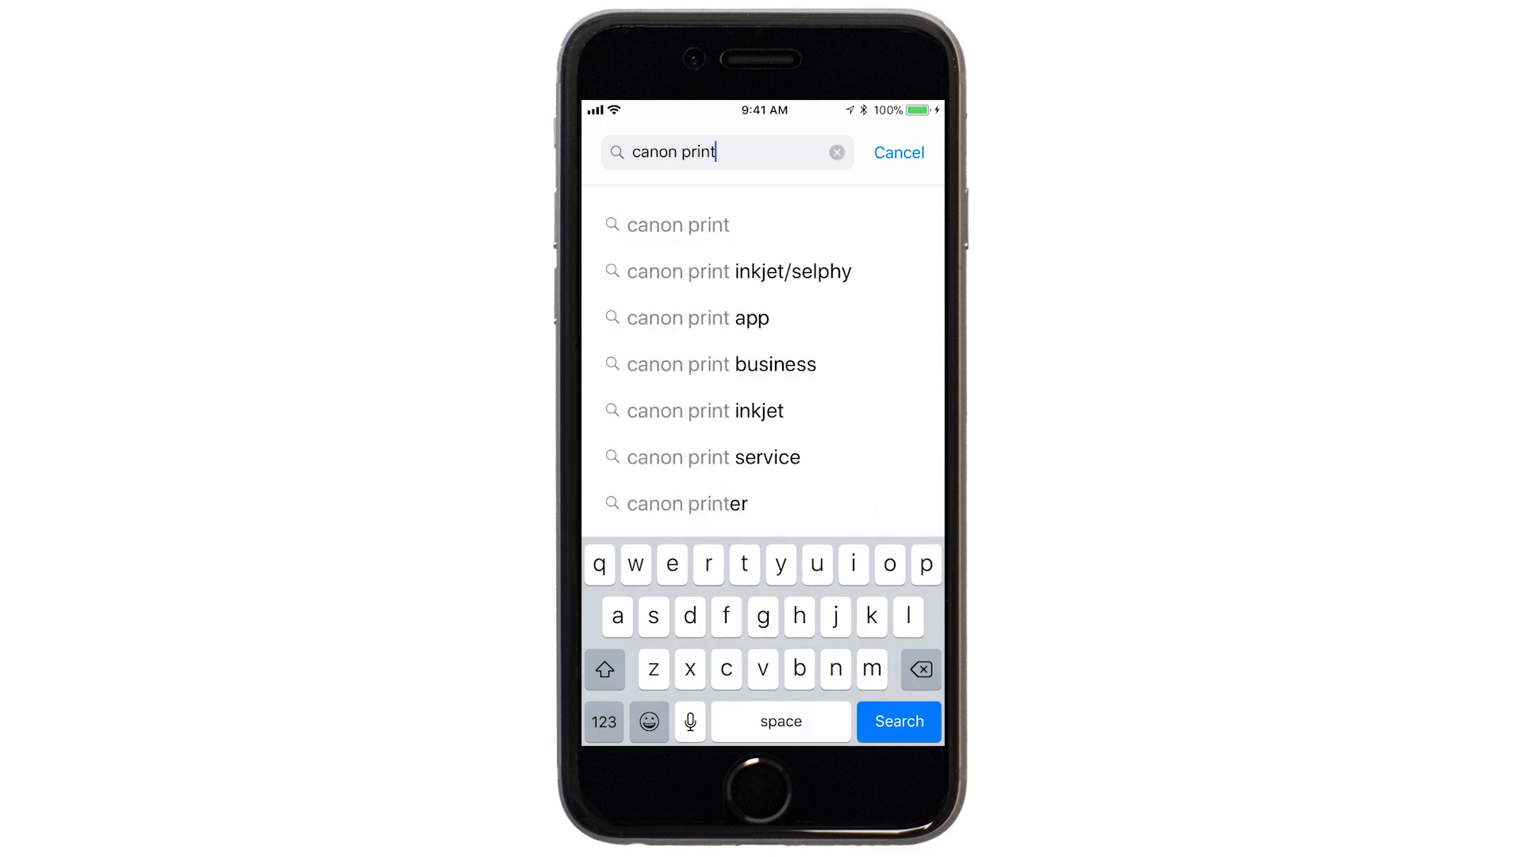
left_click(894, 720)
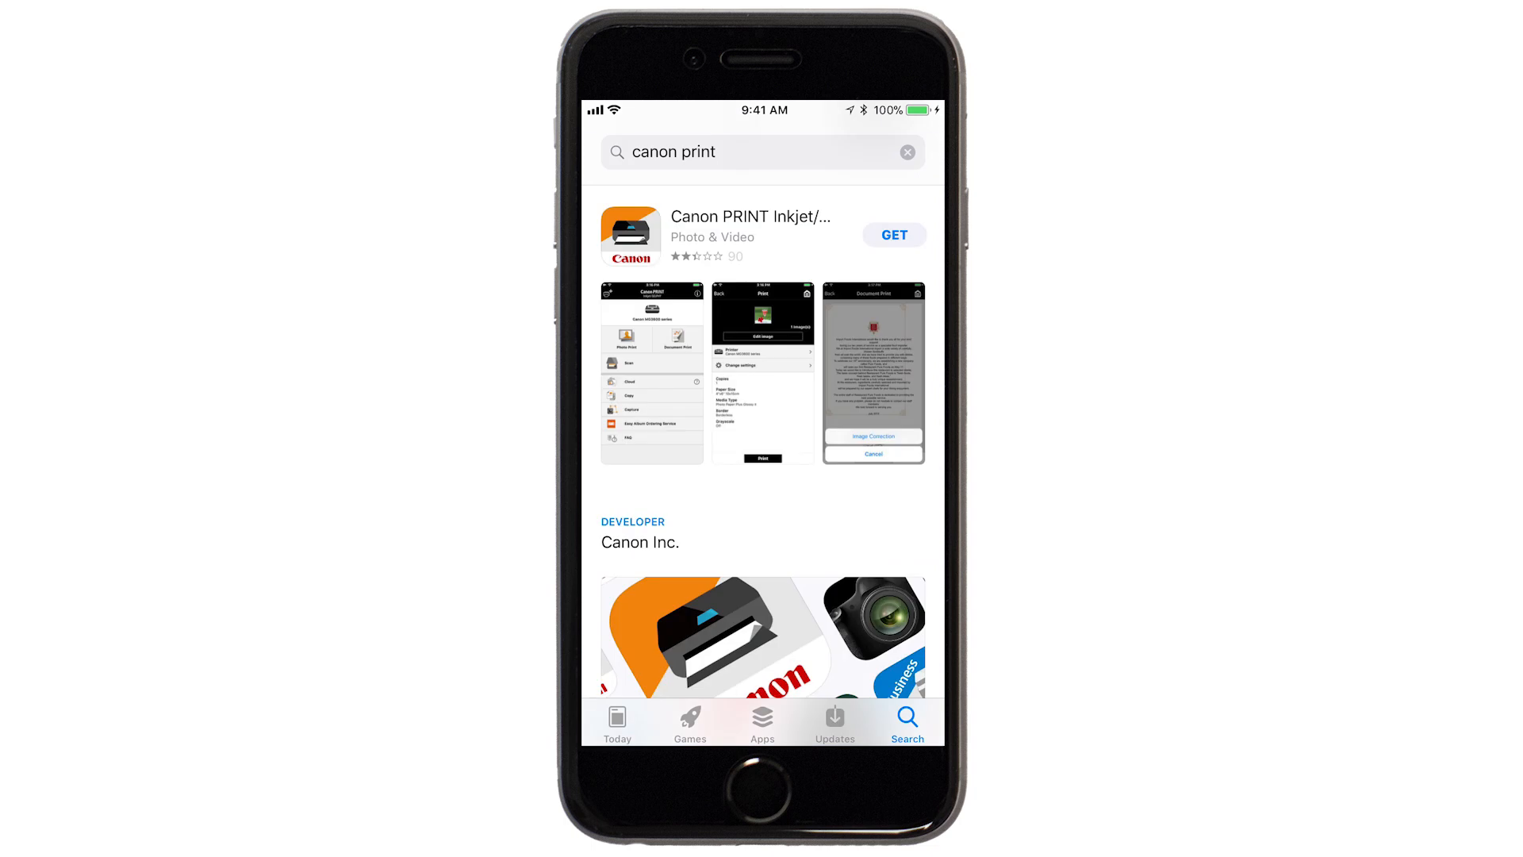
Install Canon PRINT Inkjet/SELPHY and return to the home screen
left_click(891, 235)
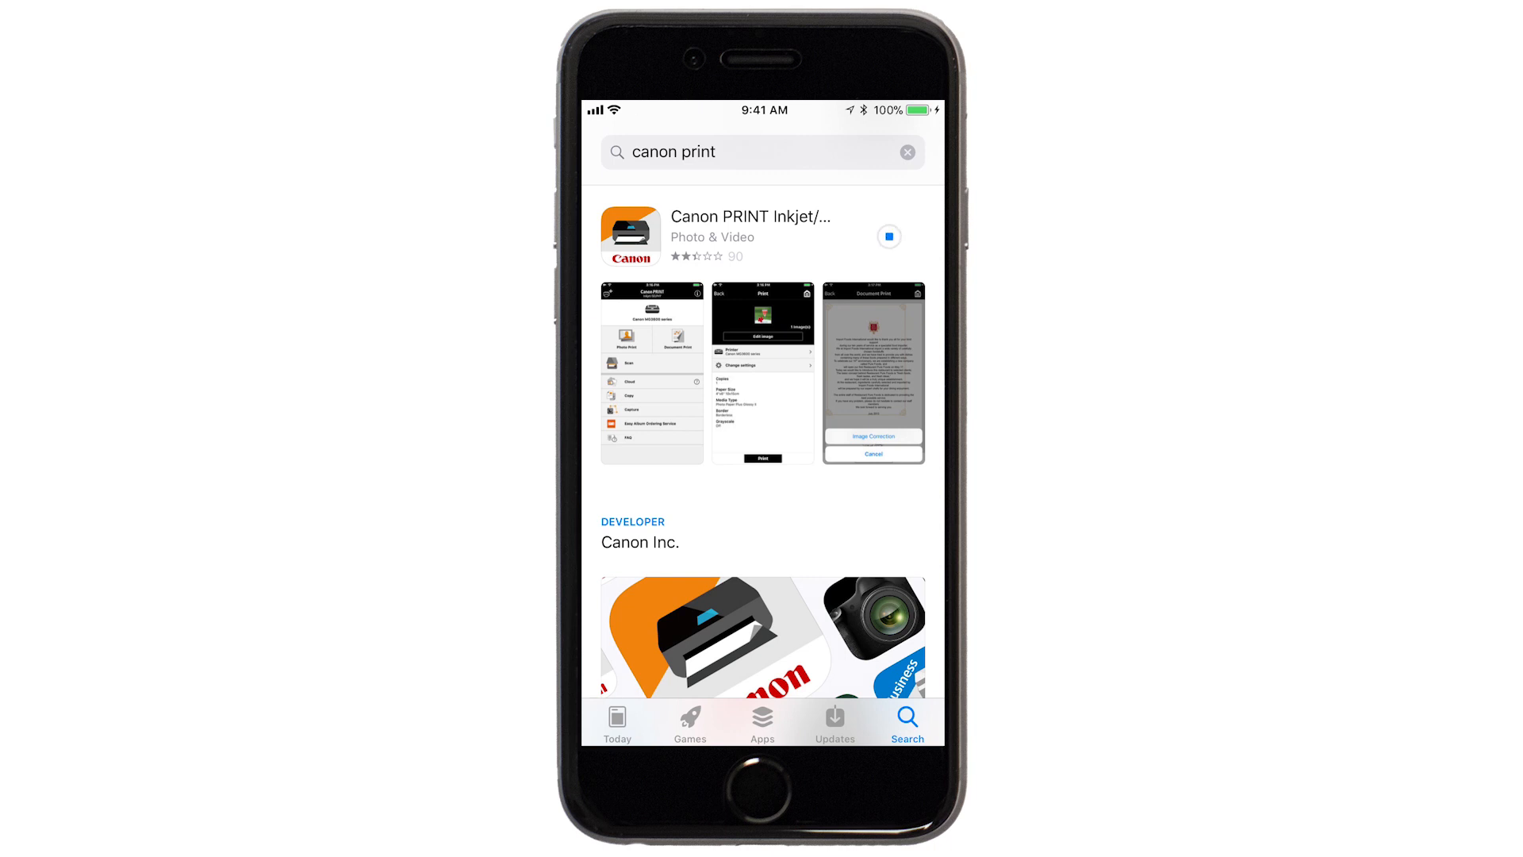
left_click(886, 237)
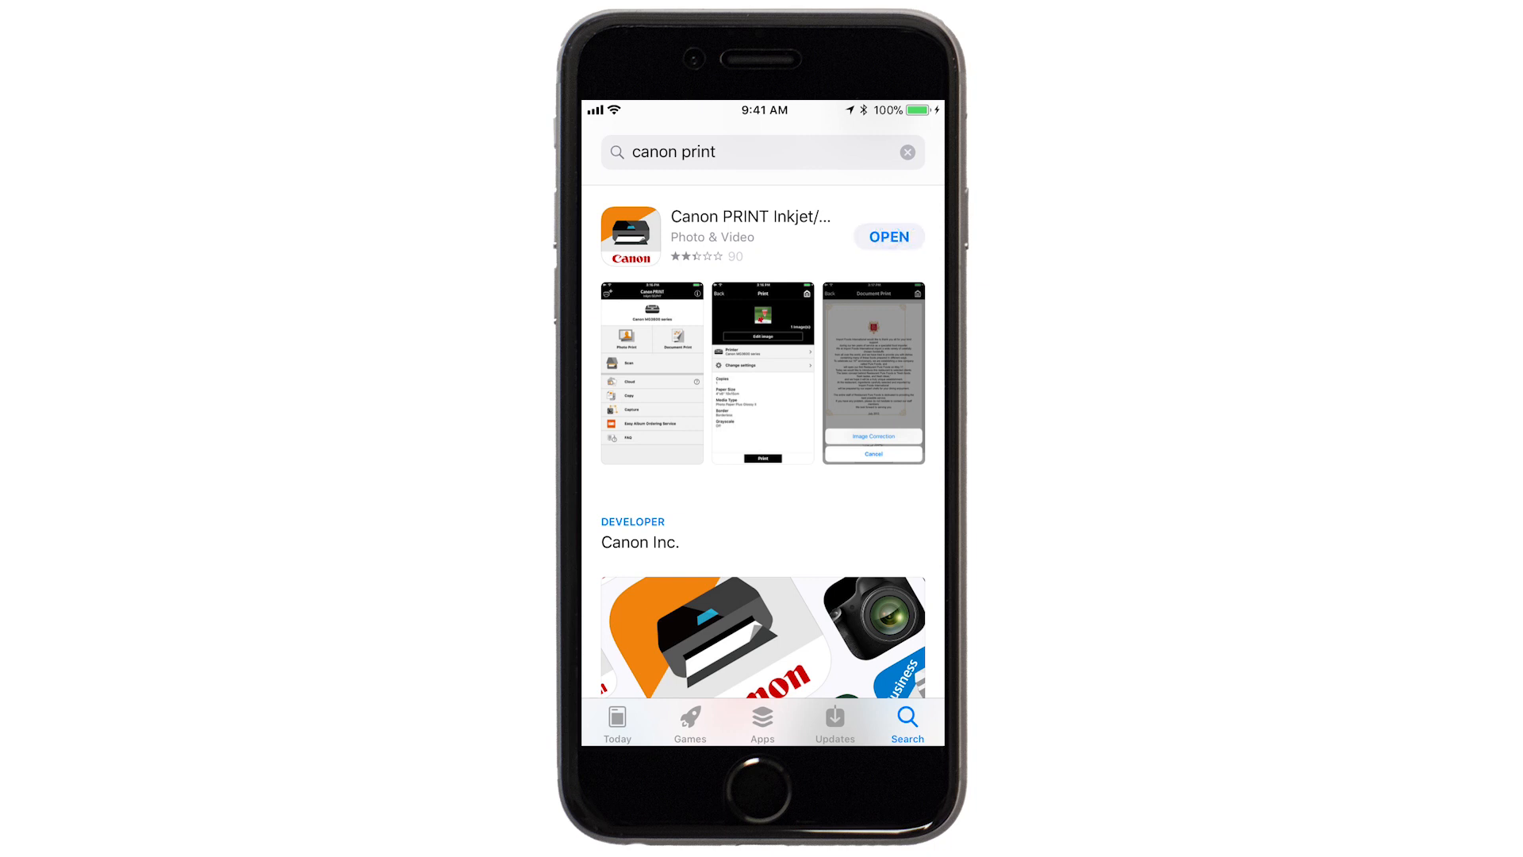
left_click(762, 788)
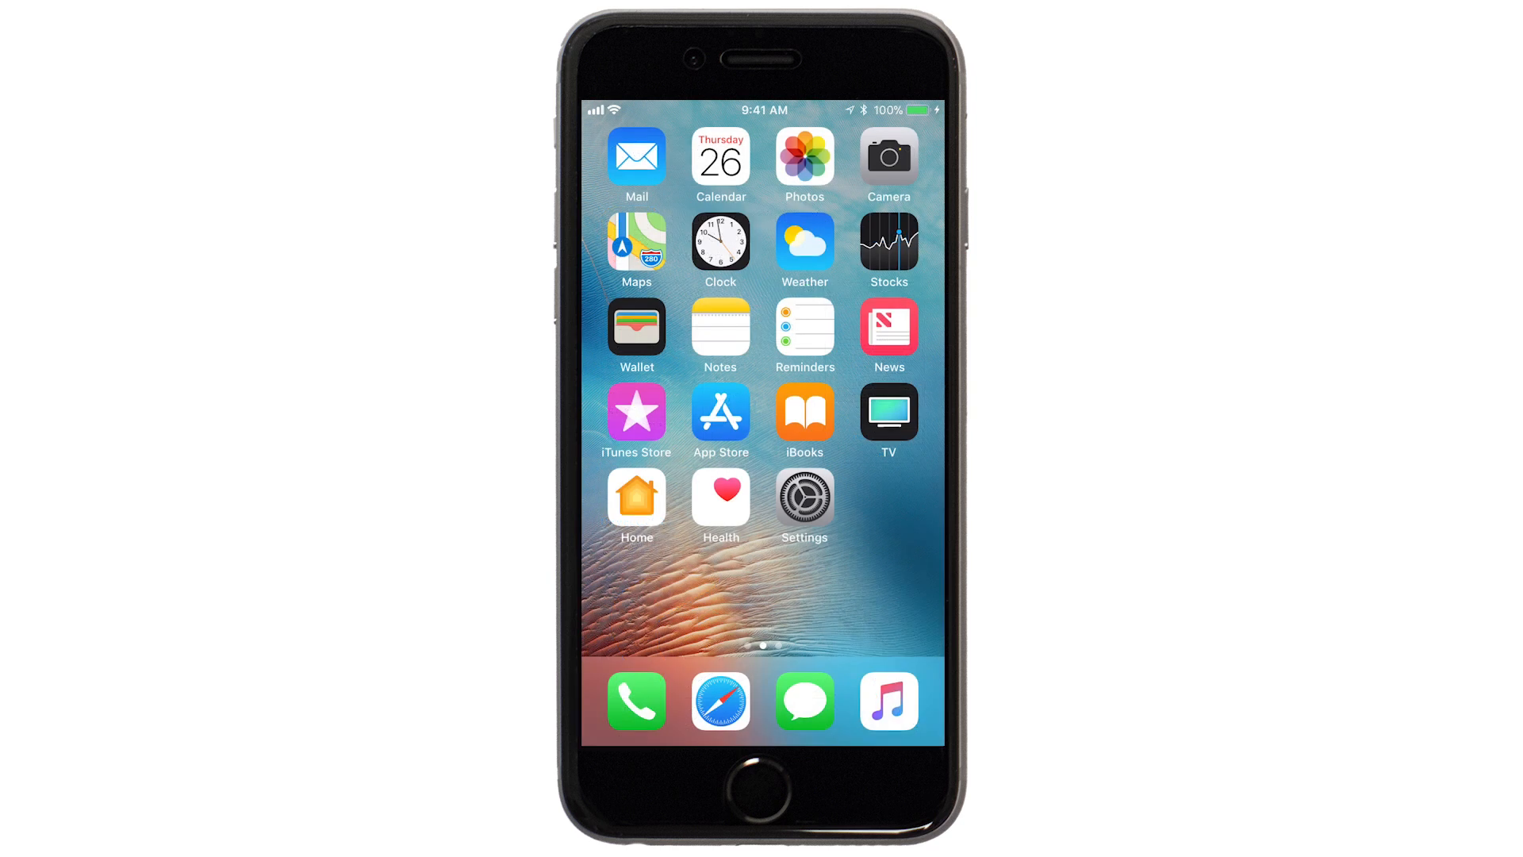
Join the printer's Canon_ij TR7500series Wi-Fi network in Settings and return home
left_click(803, 496)
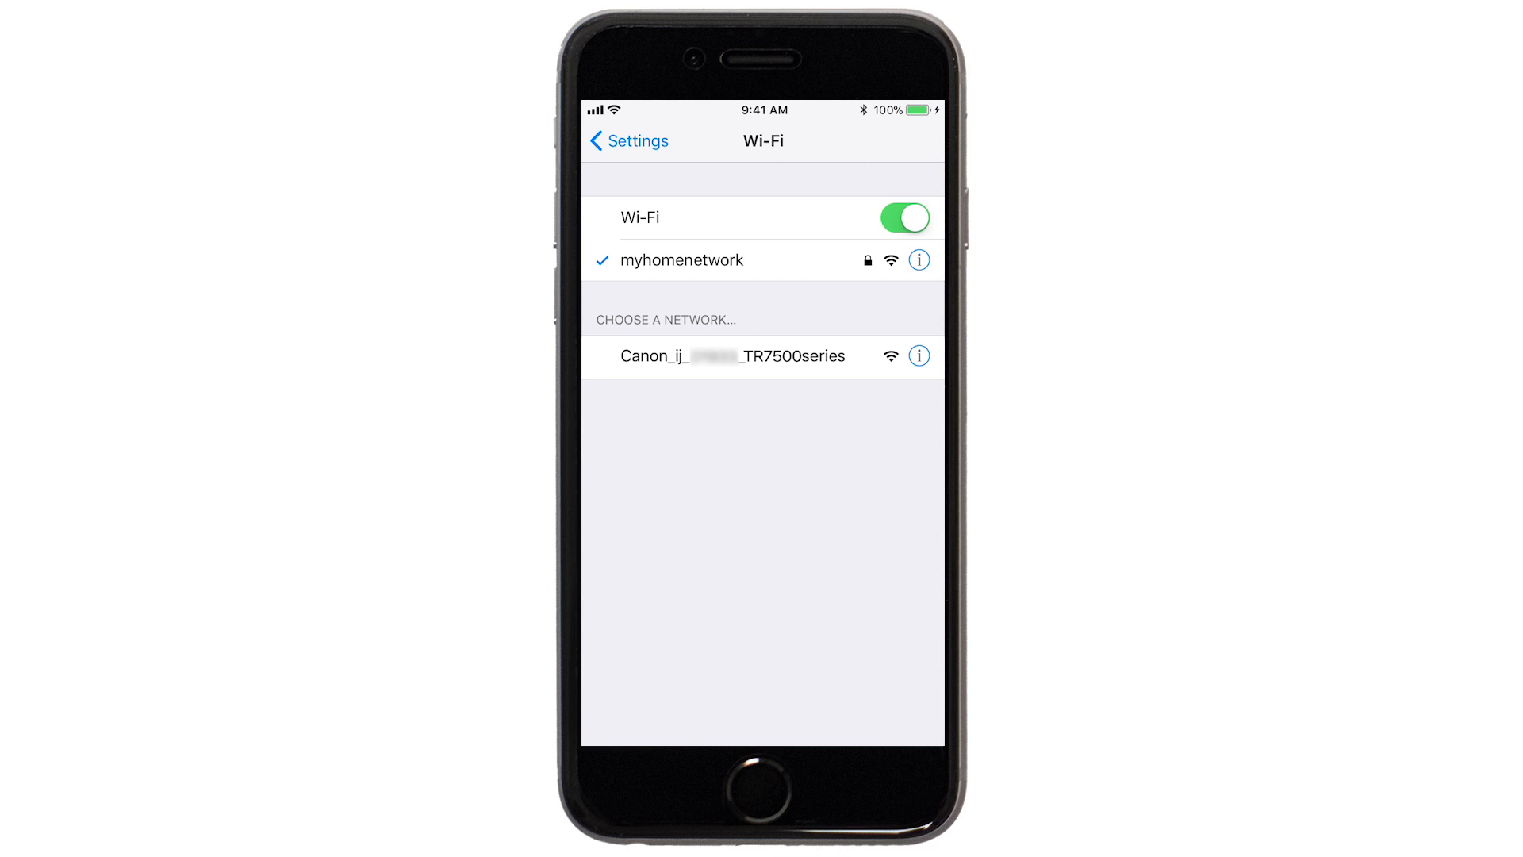
left_click(724, 355)
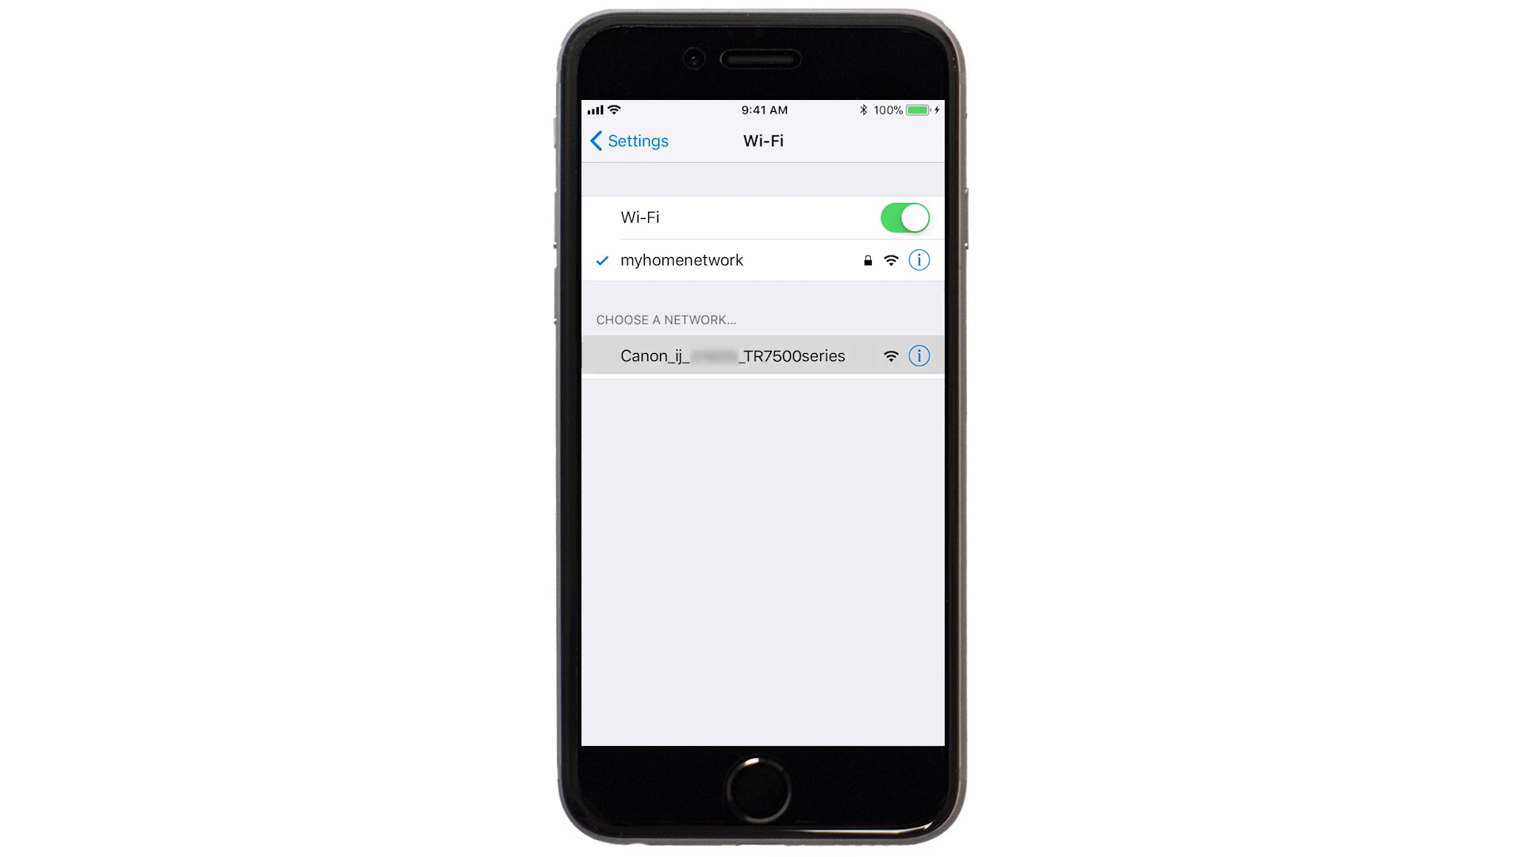
left_click(732, 353)
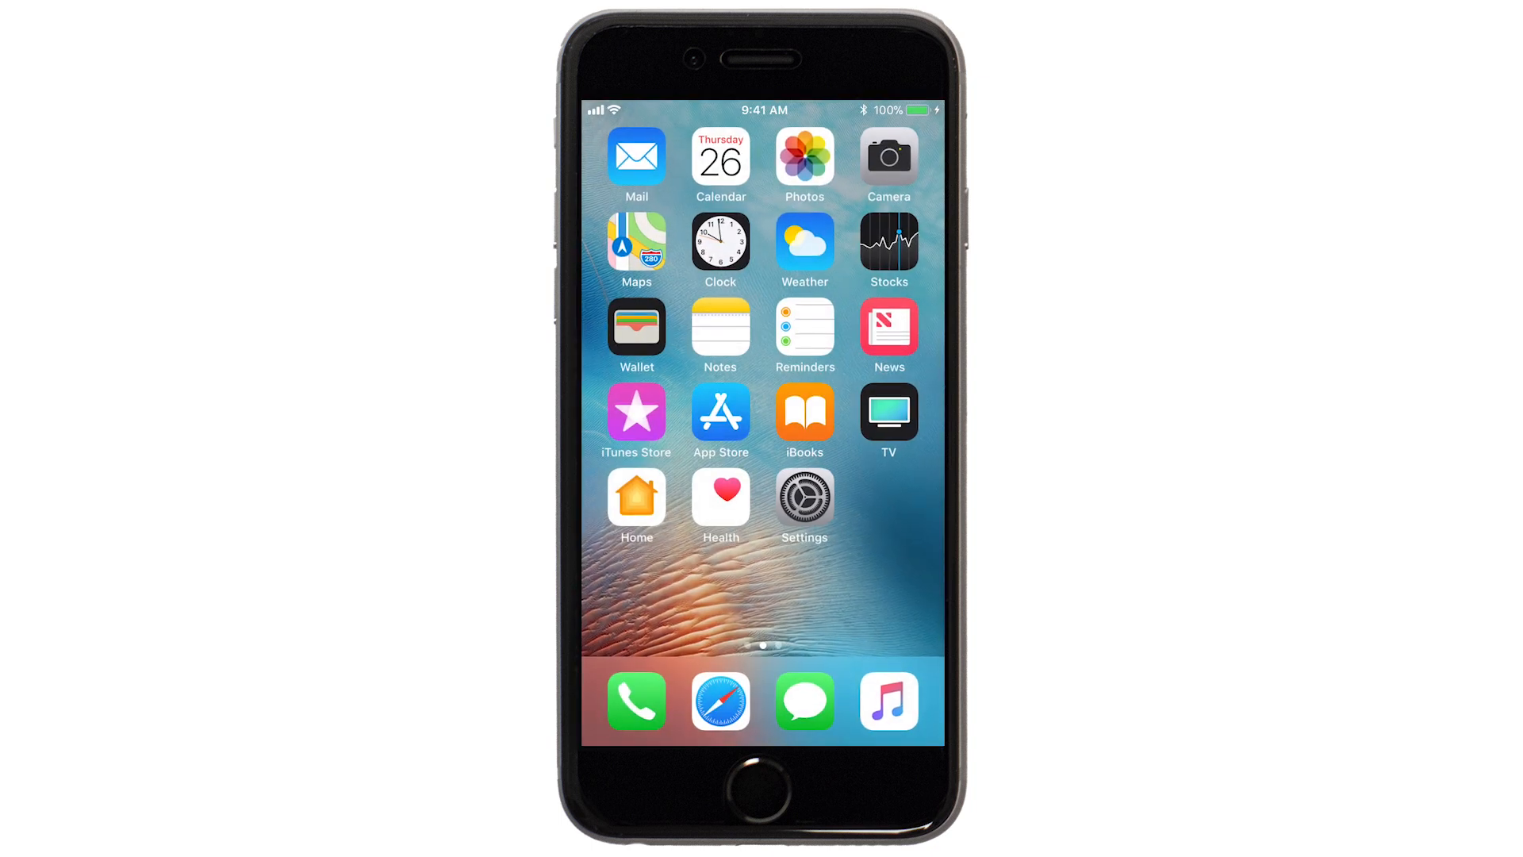
Launch Canon PRINT and go to its registered-printers list
scroll("left", 3)
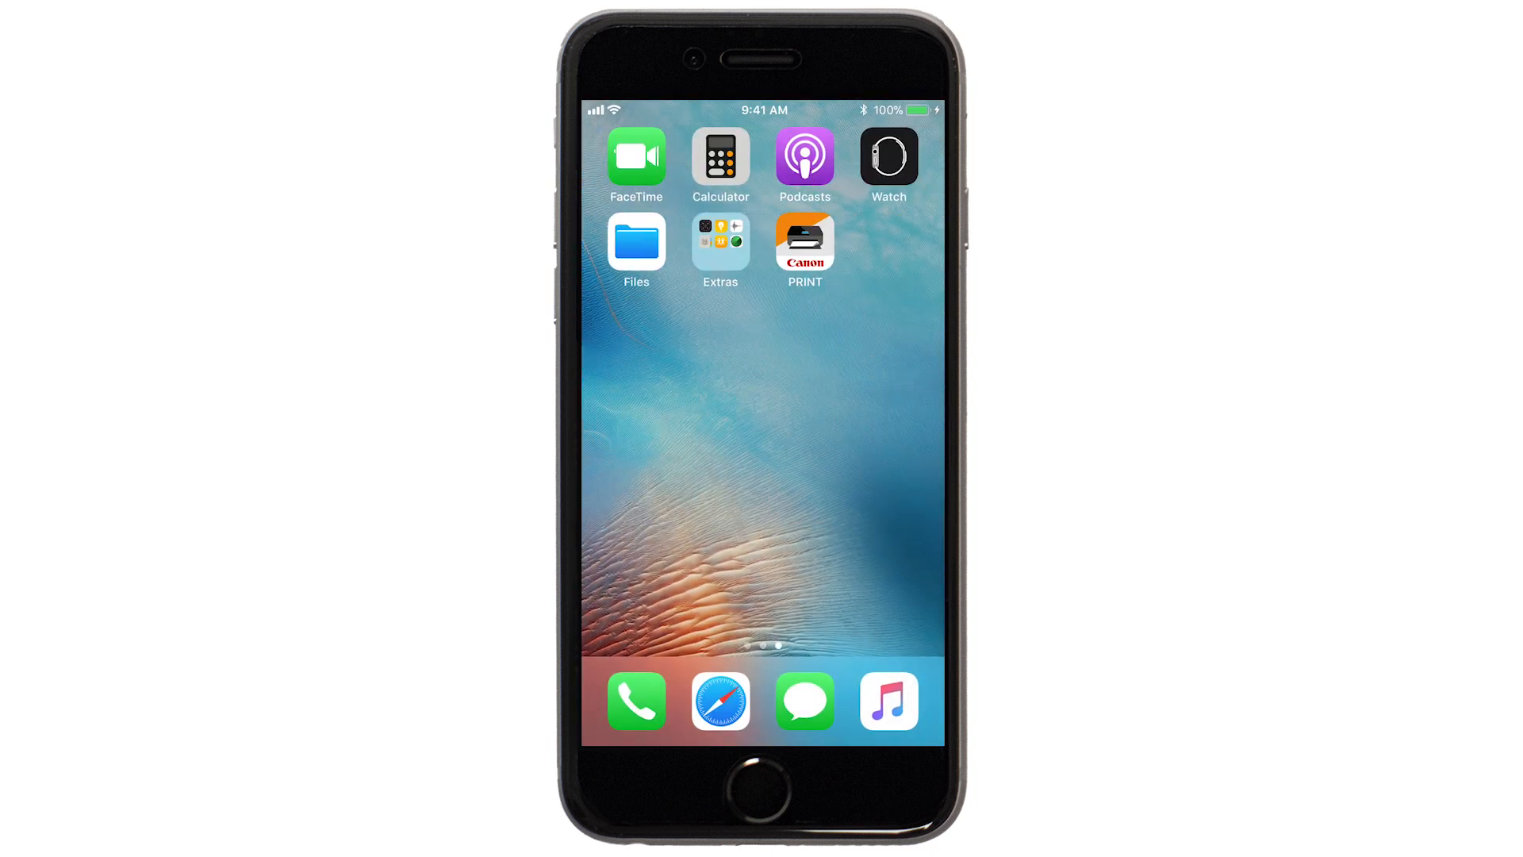
left_click(803, 244)
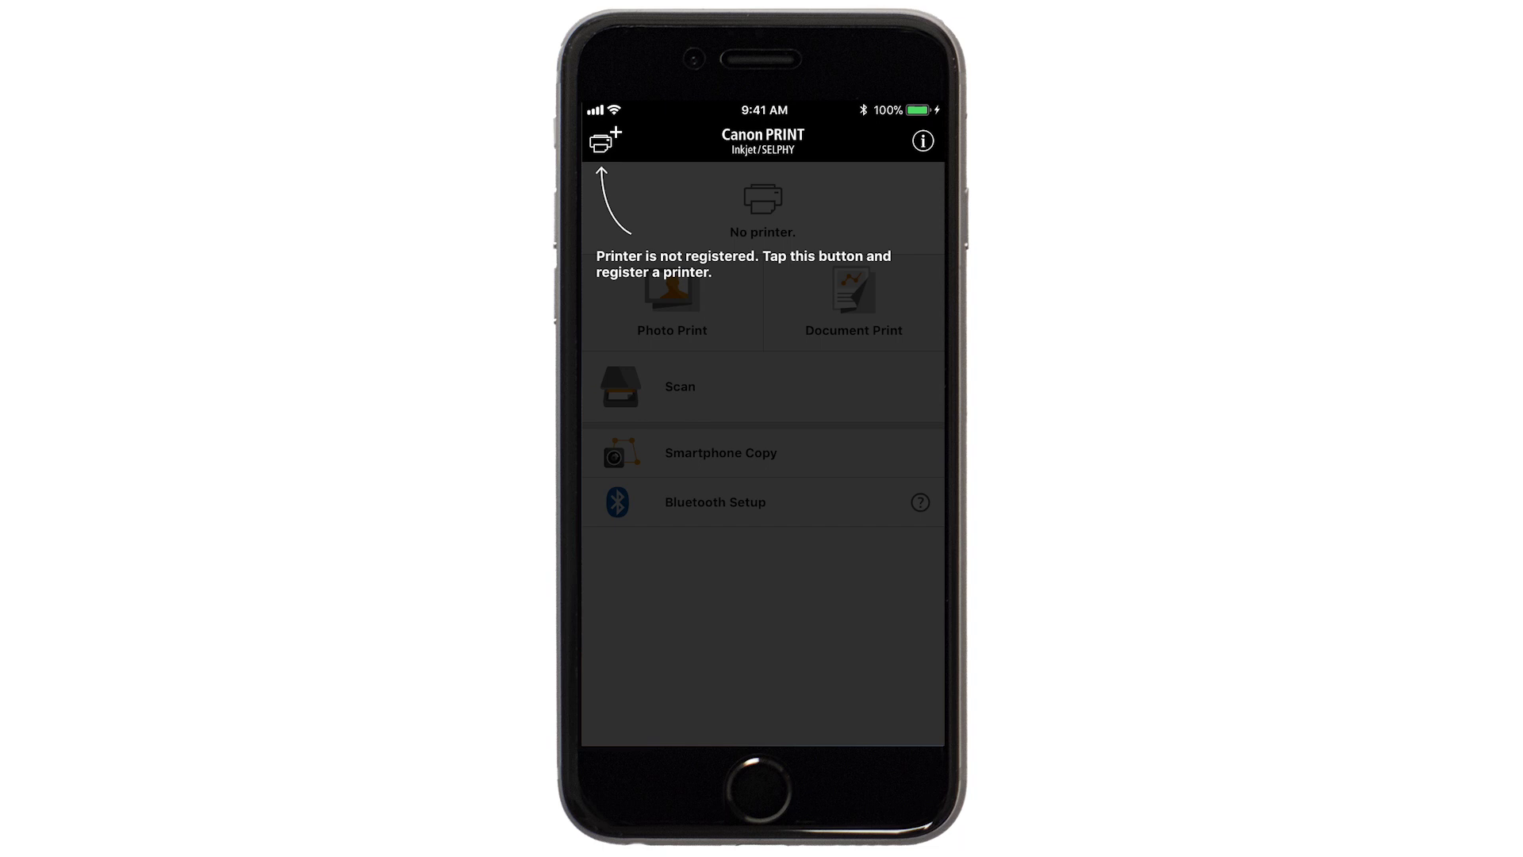
left_click(603, 139)
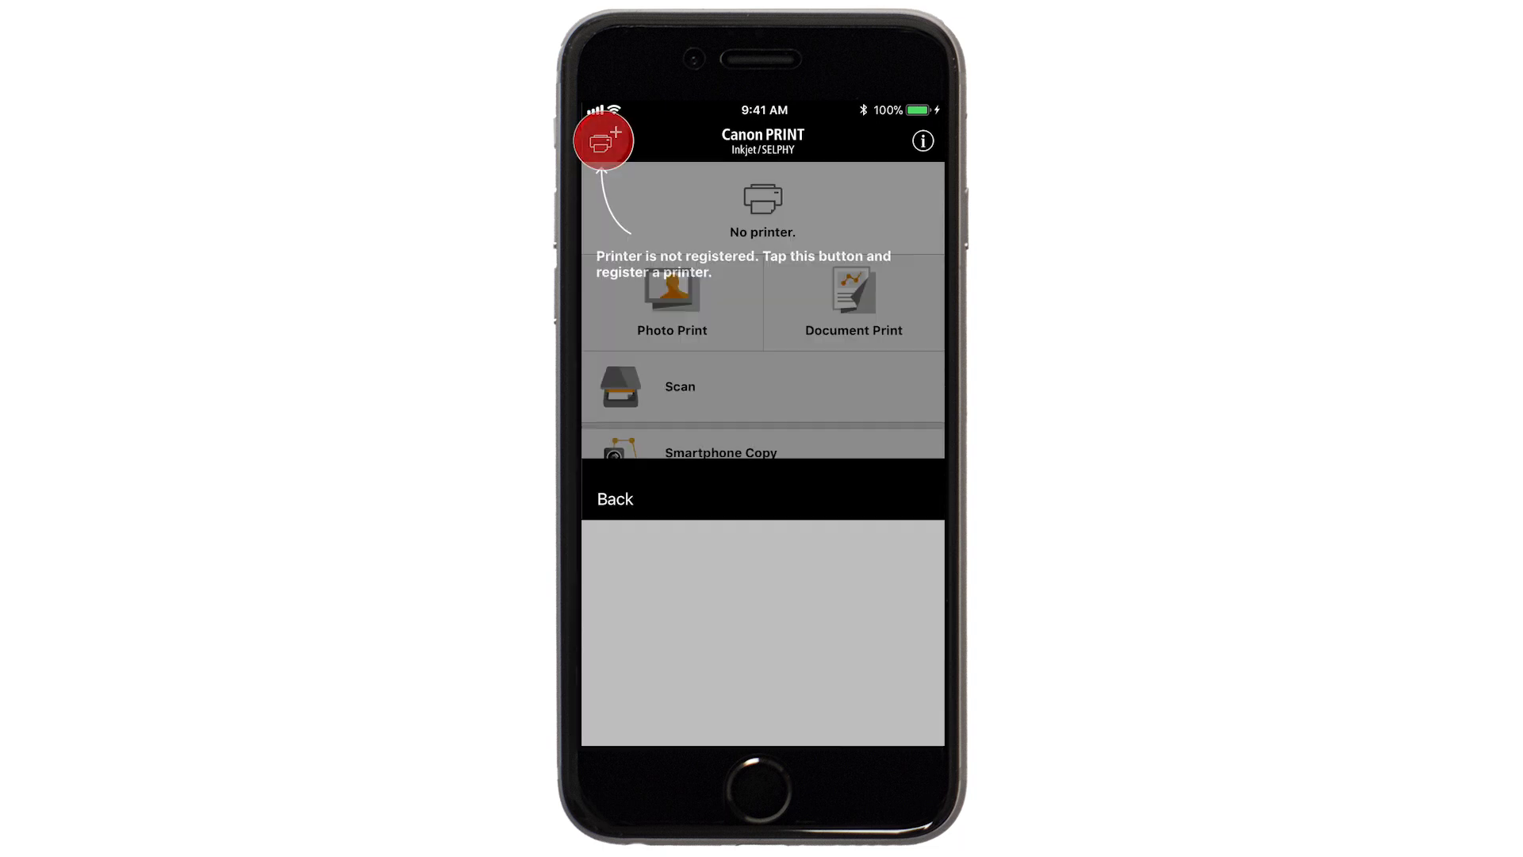
left_click(602, 140)
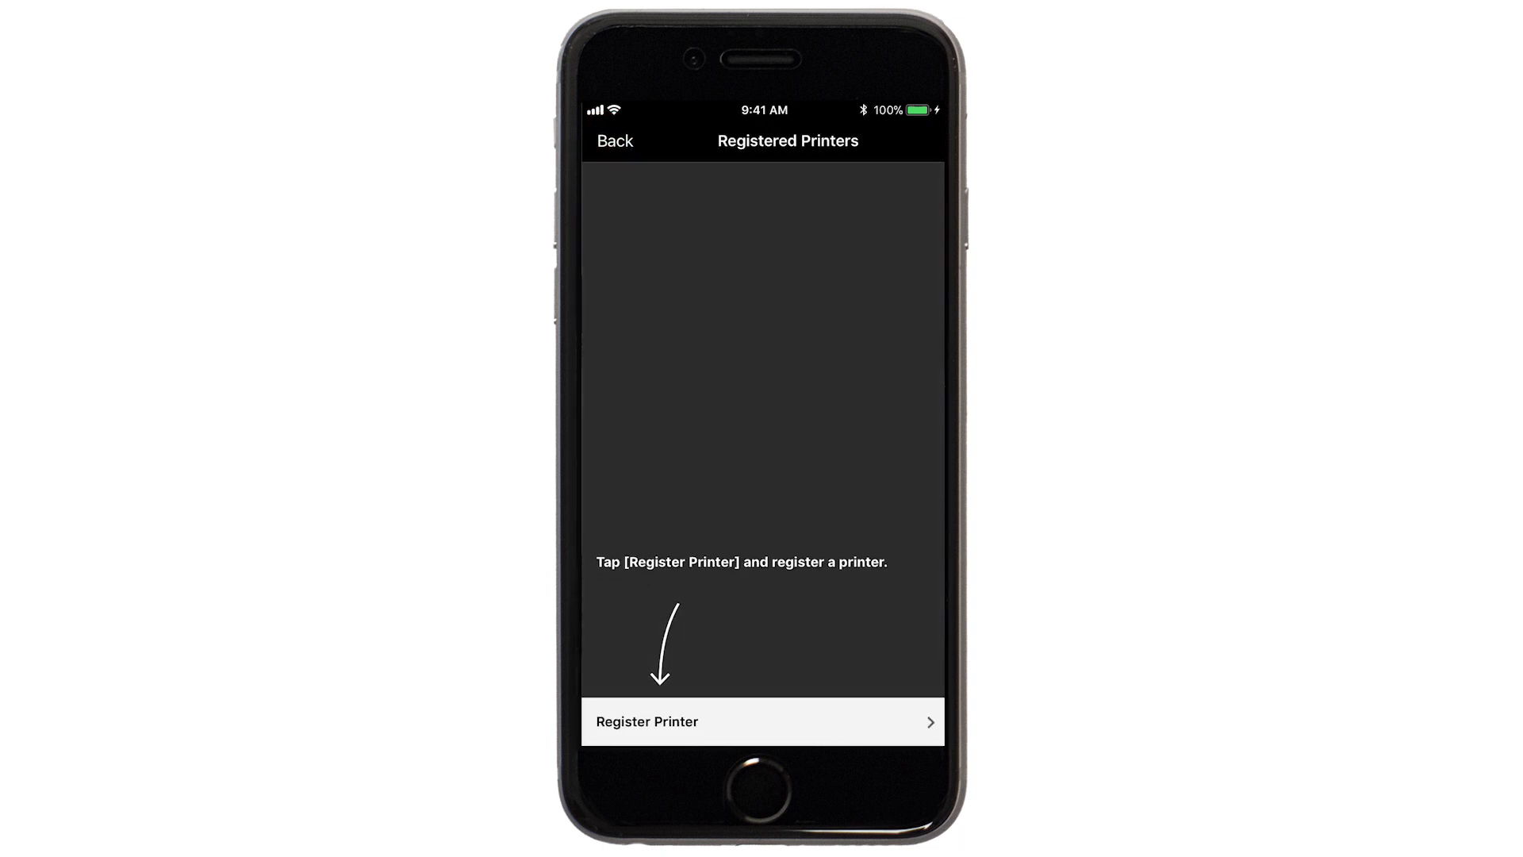
Start Register Printer, acknowledge preparation and choose Perform Wireless LAN Setup
left_click(646, 720)
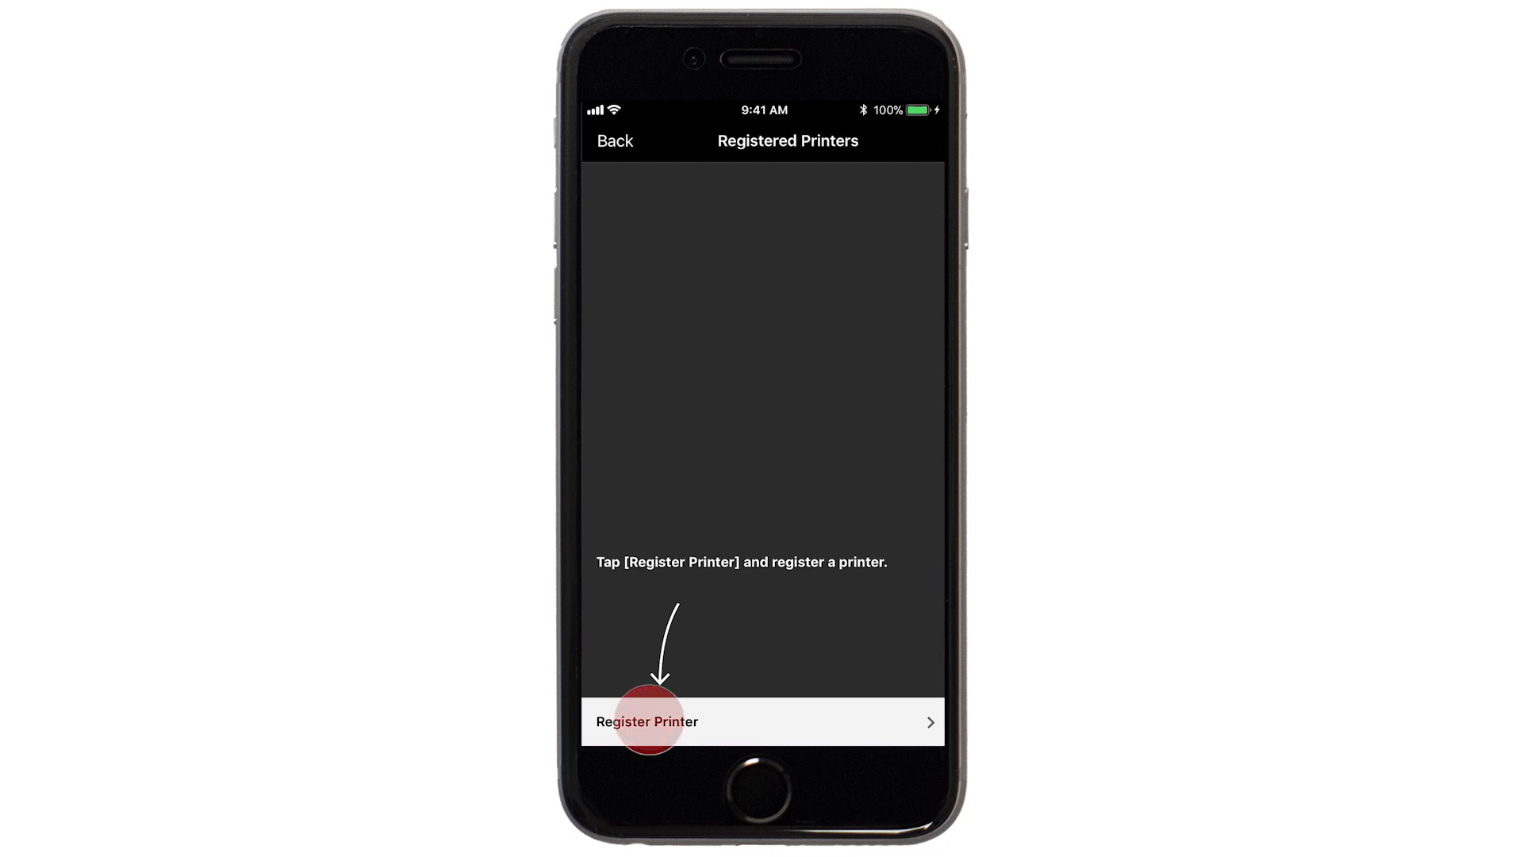
left_click(647, 720)
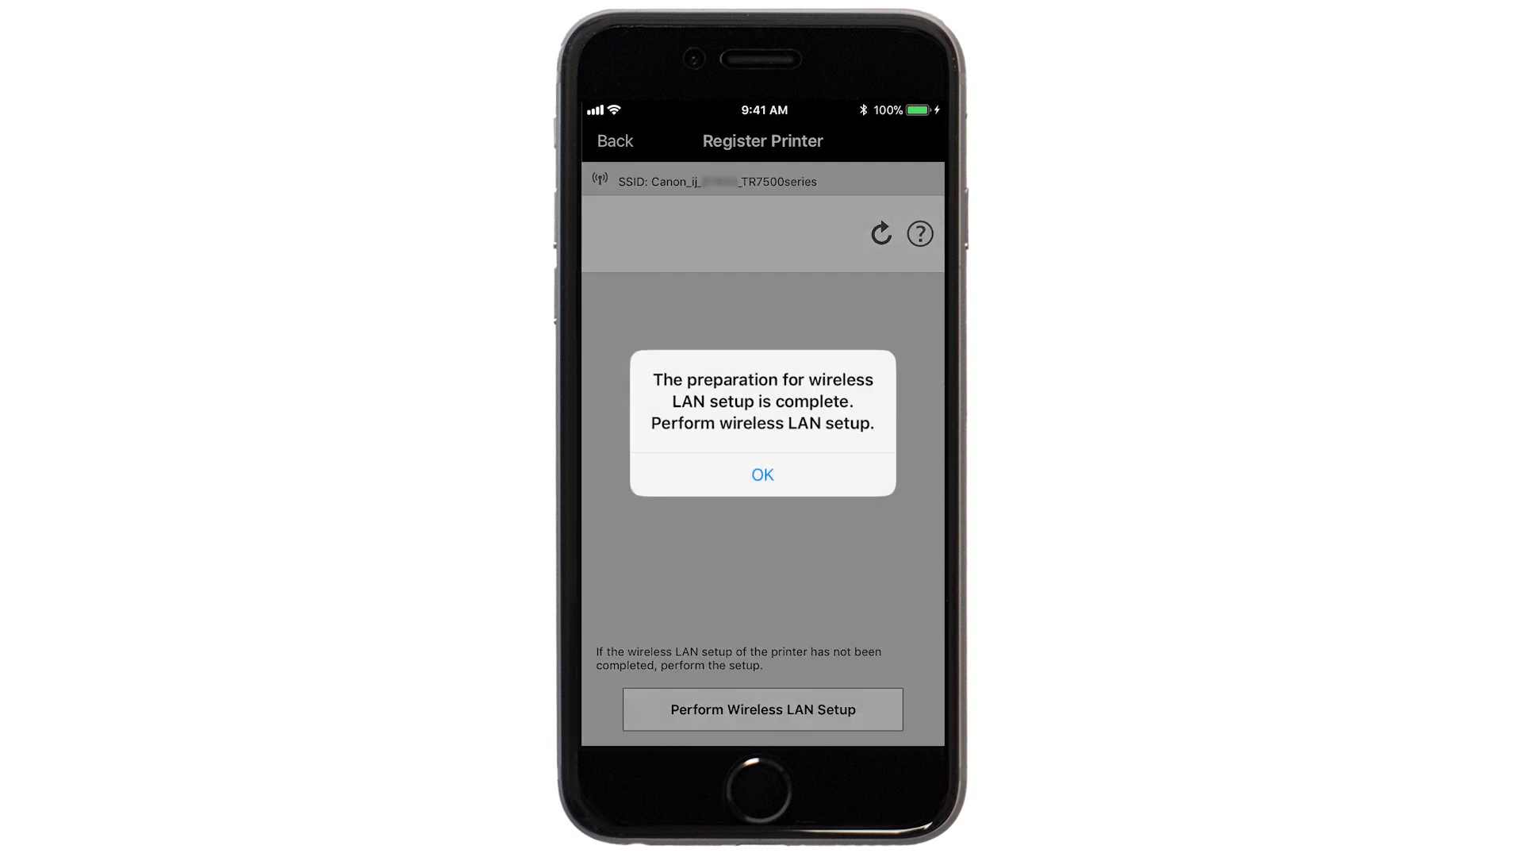
left_click(763, 475)
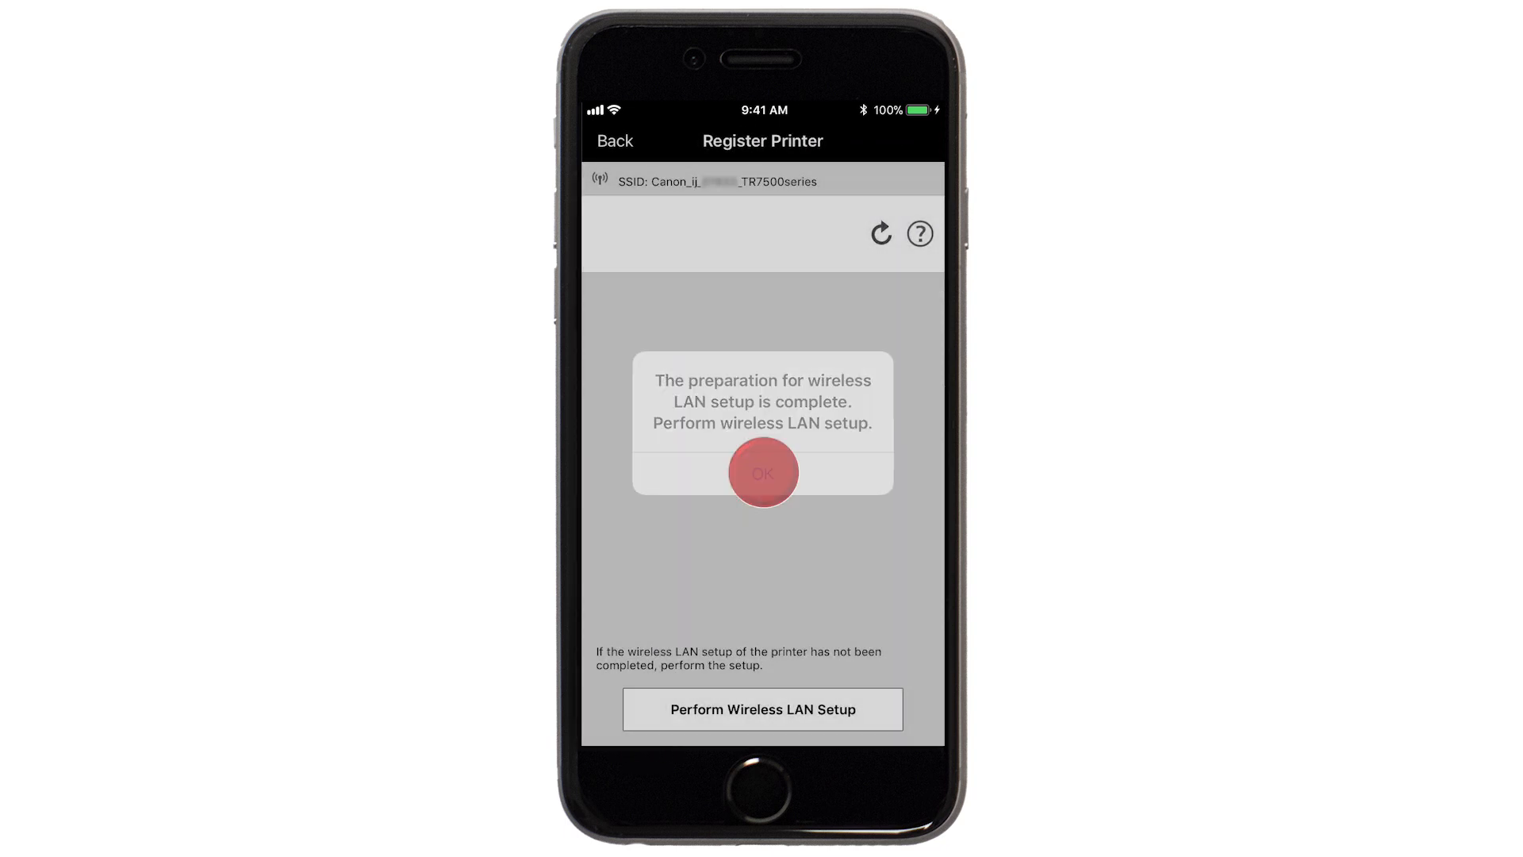
left_click(763, 473)
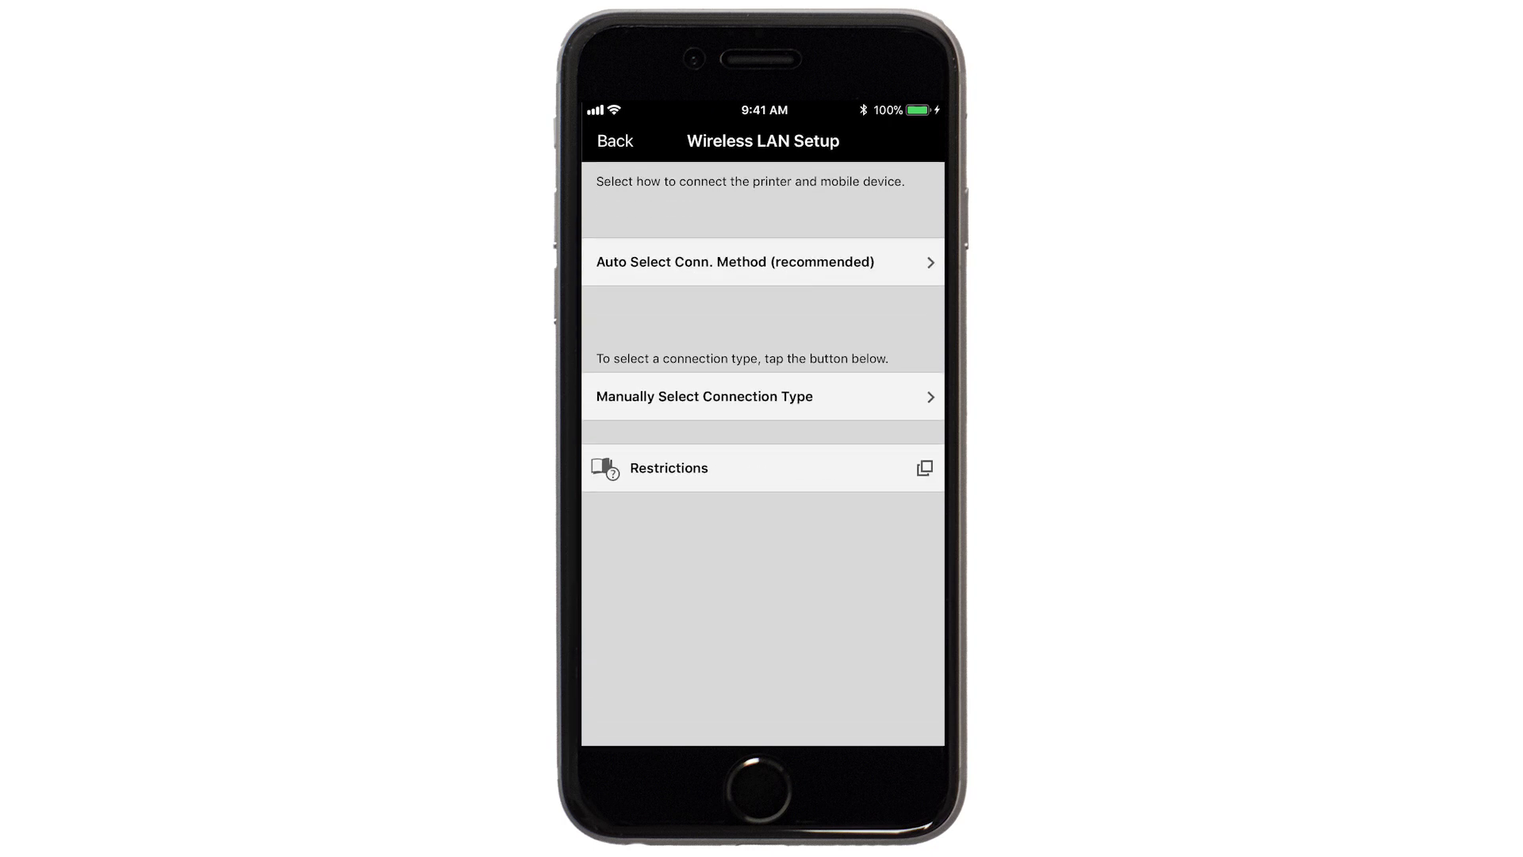
Use Auto Select Conn. Method and submit the myhomenetwork router password
left_click(763, 261)
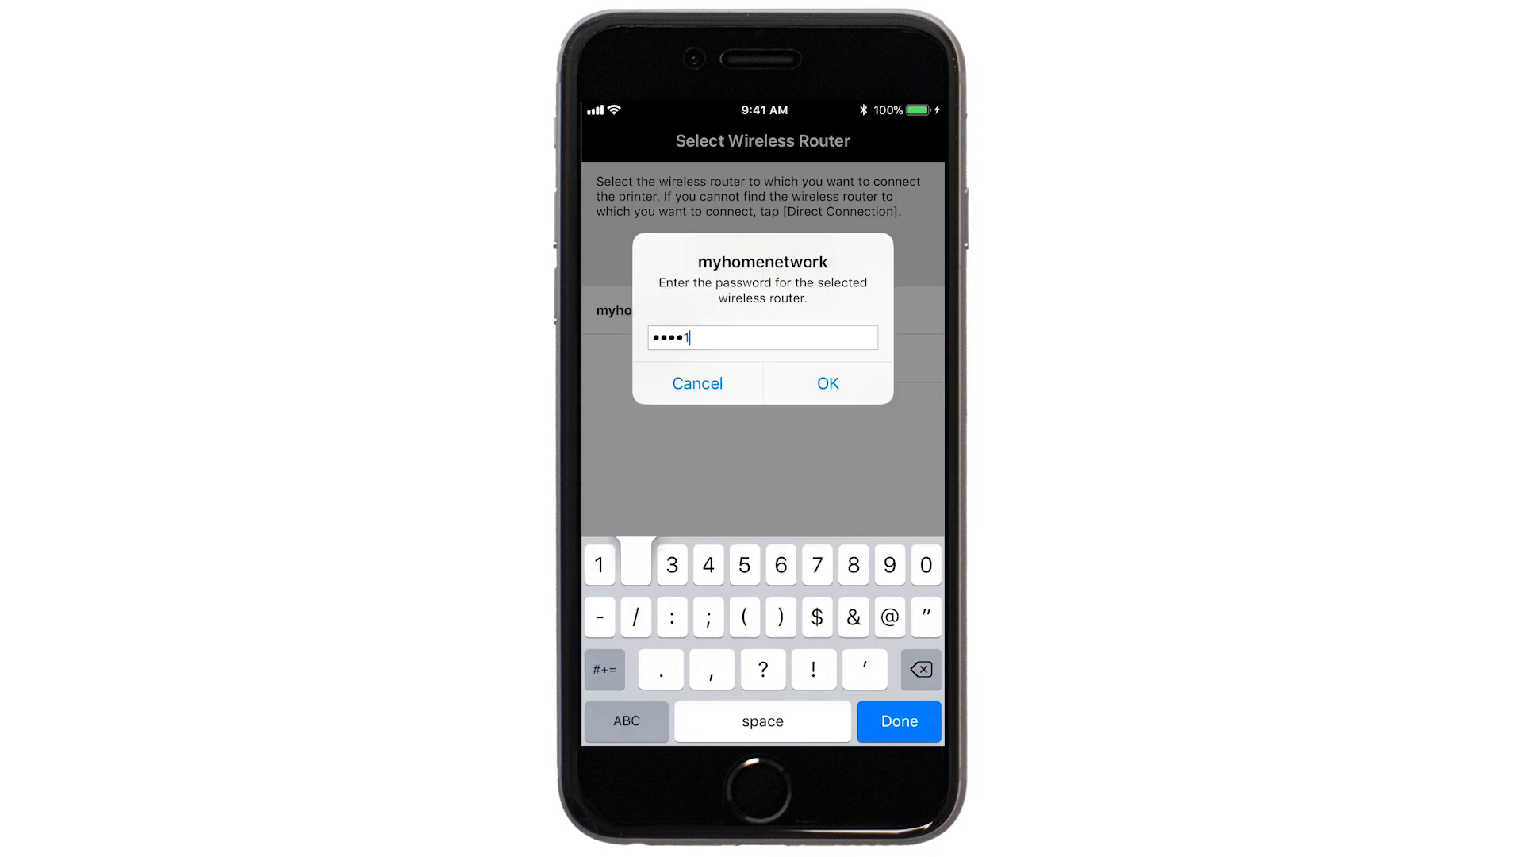
left_click(603, 670)
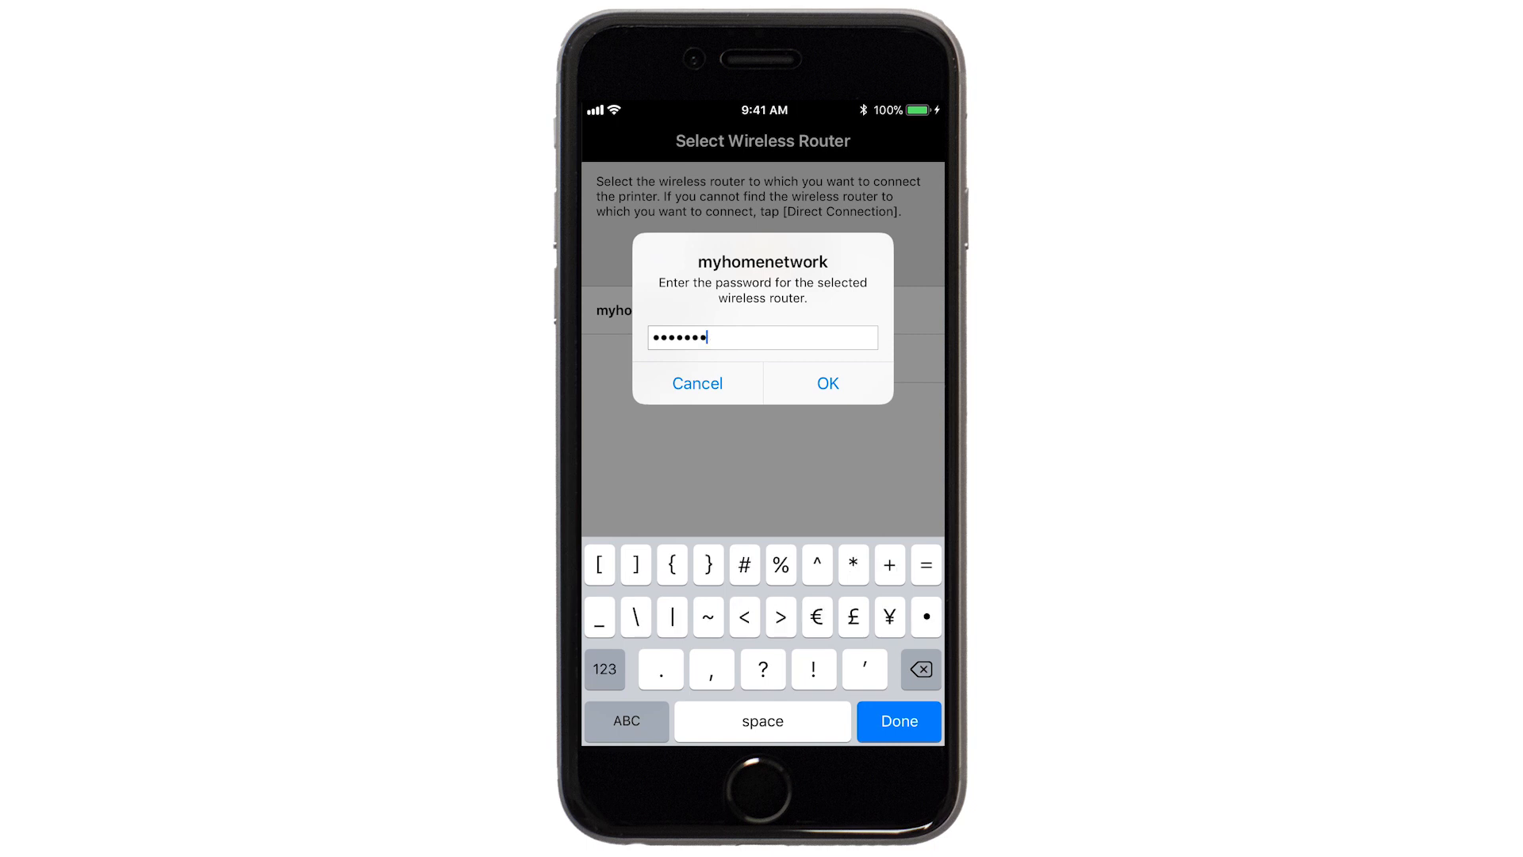
left_click(745, 565)
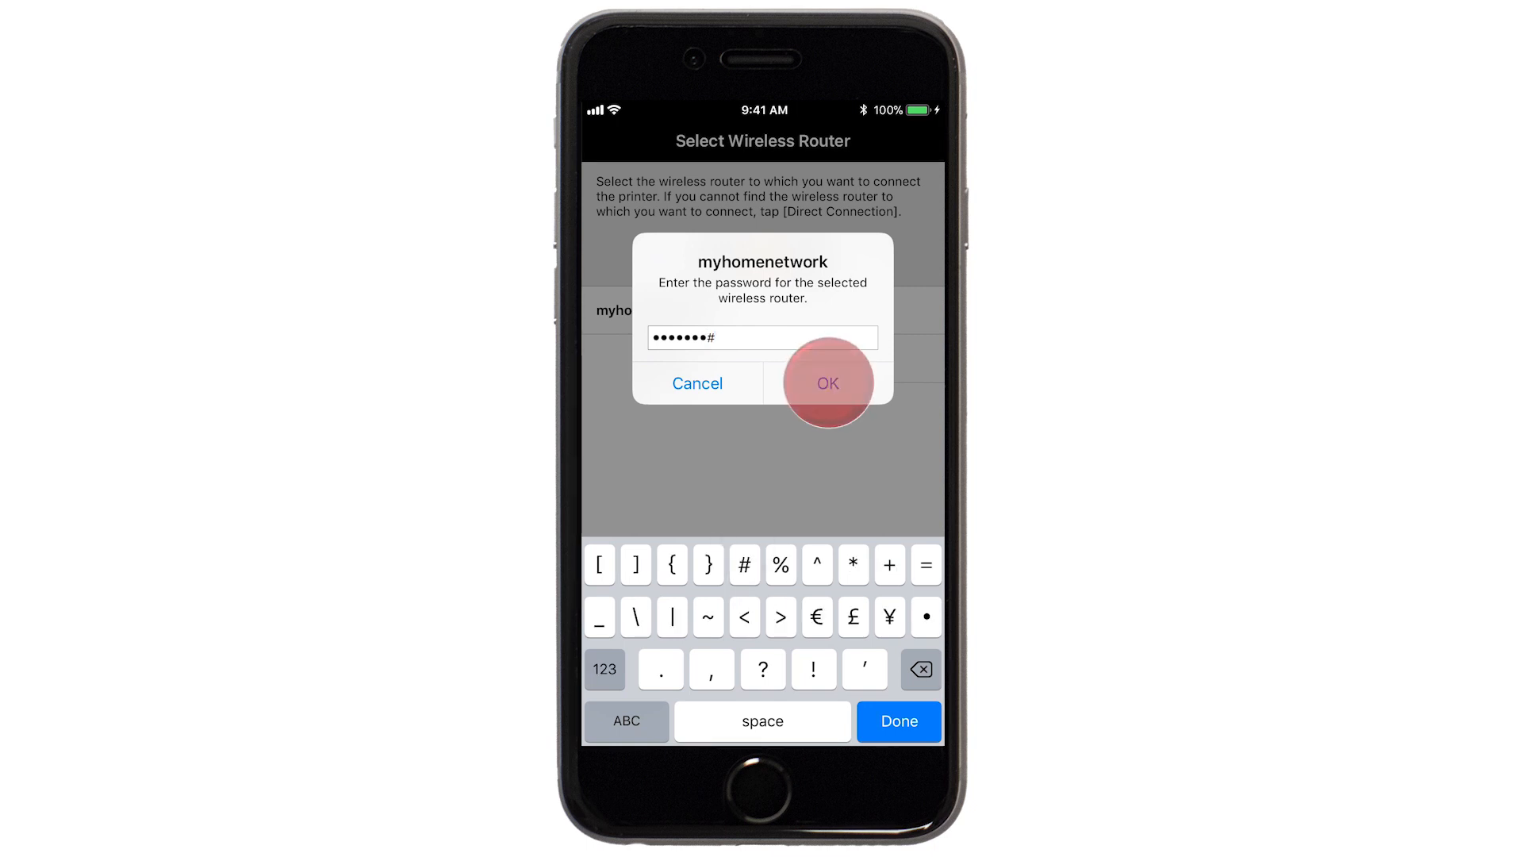
left_click(827, 382)
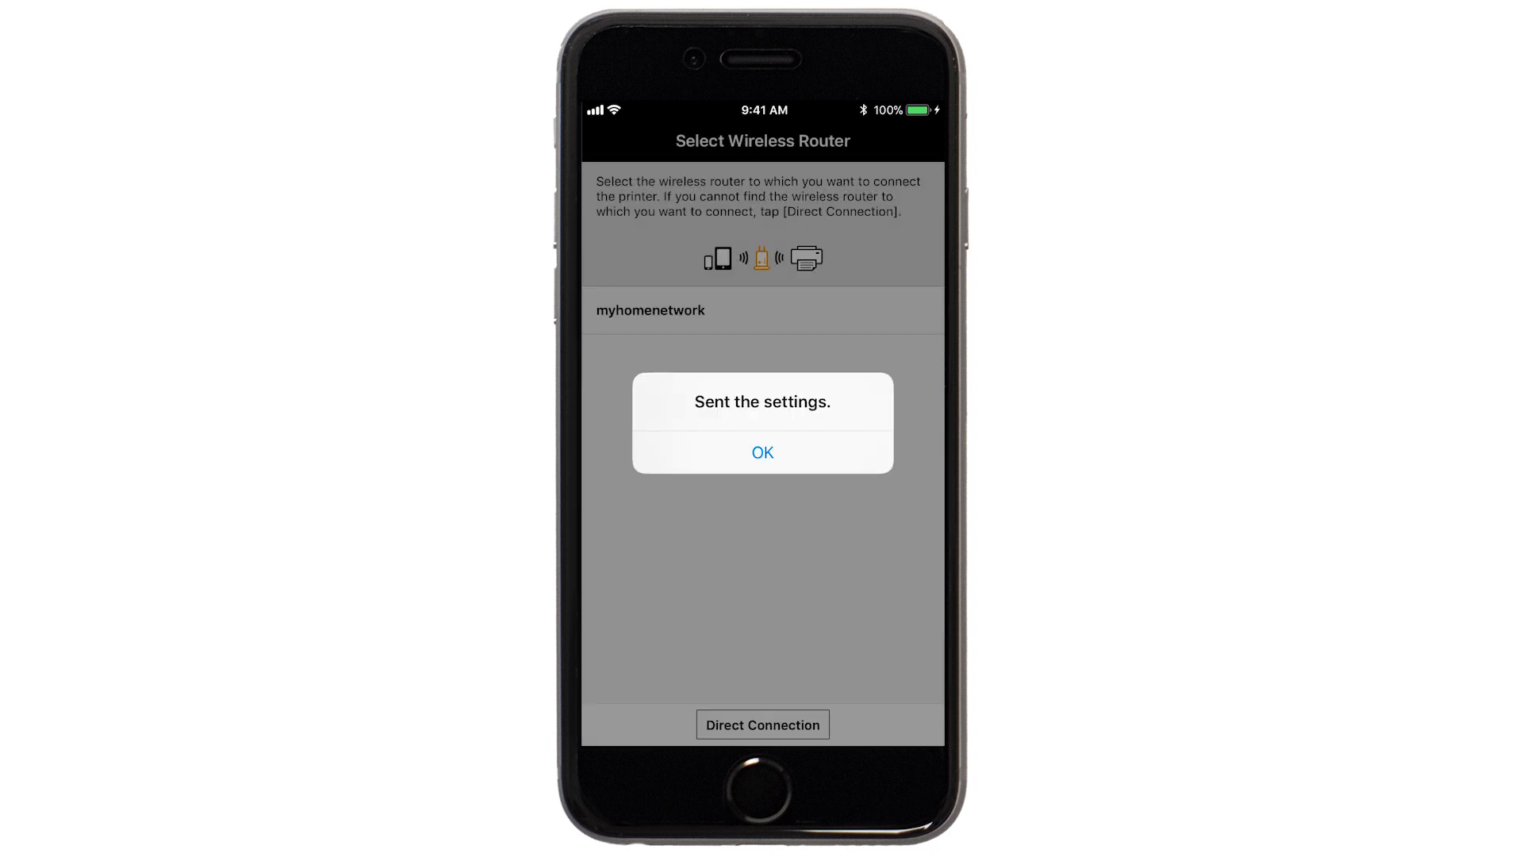
Acknowledge the 'Sent the settings' confirmation
left_click(763, 452)
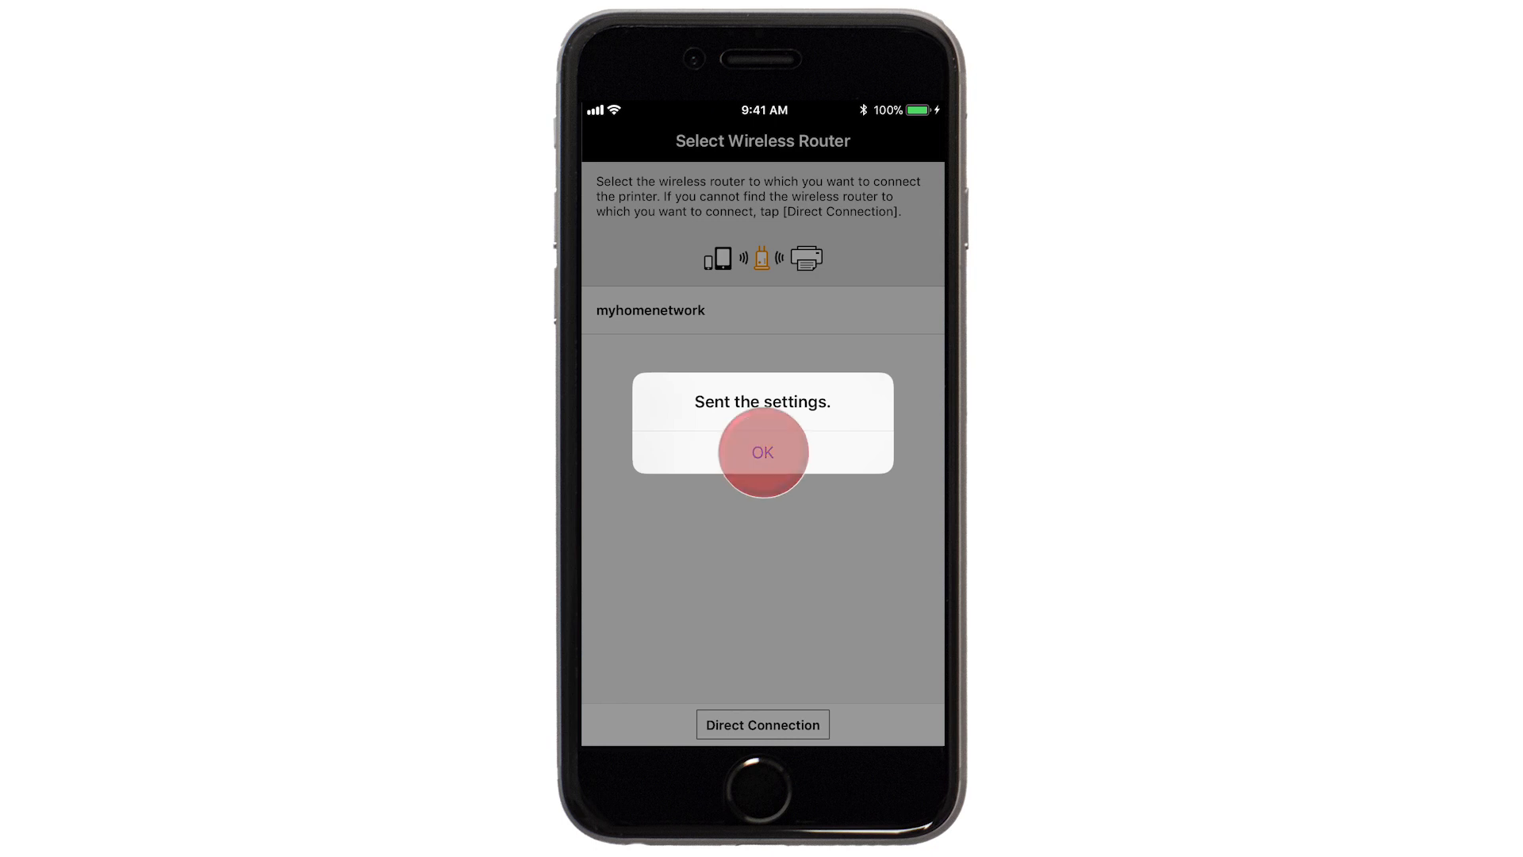
left_click(763, 452)
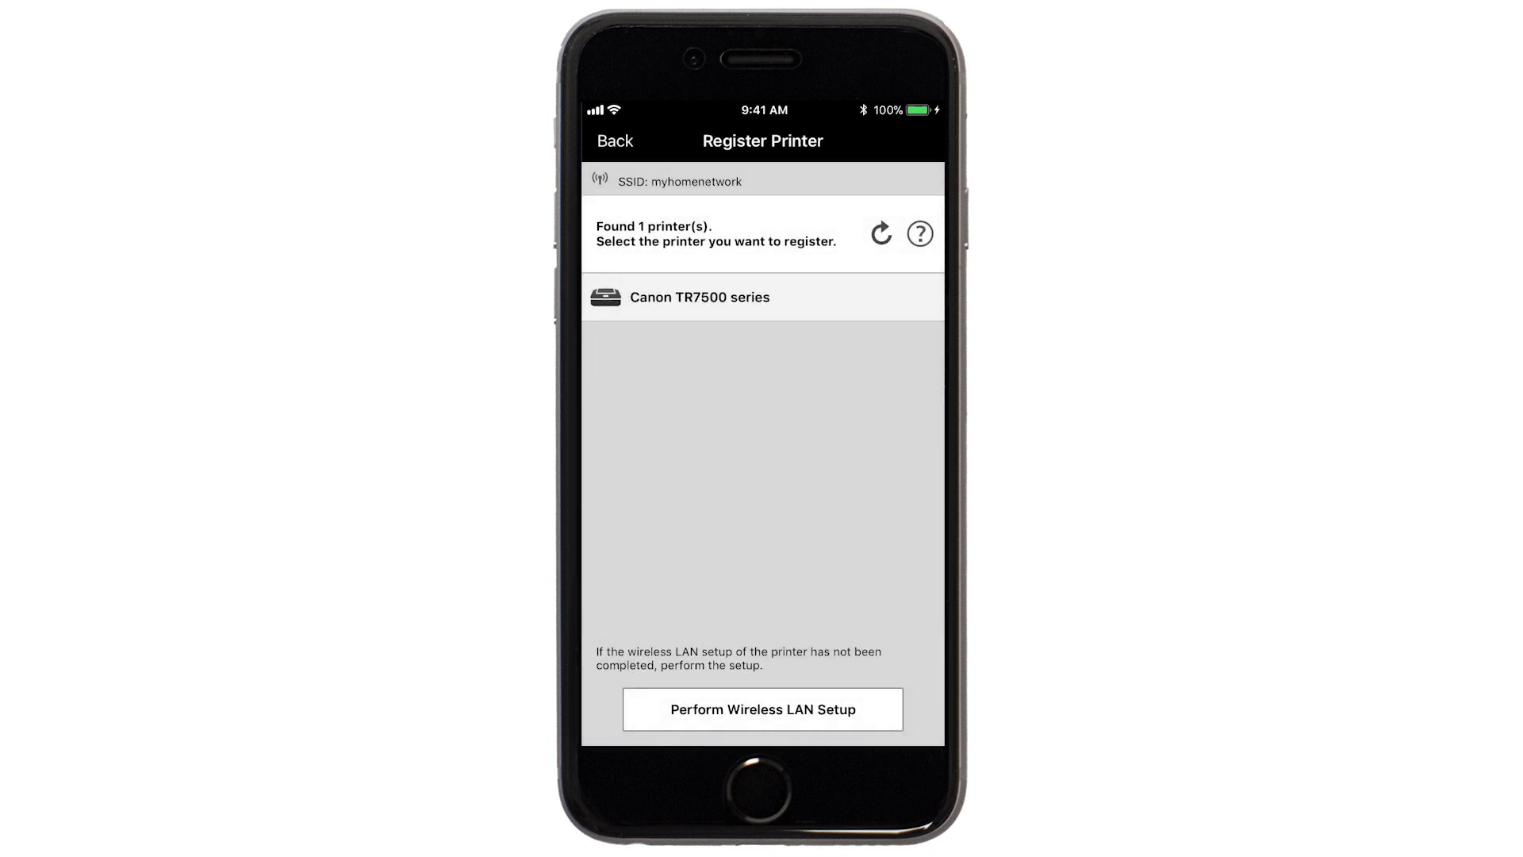
Register the found Canon TR7500 series under its default name and reach 'You're all set'
left_click(698, 297)
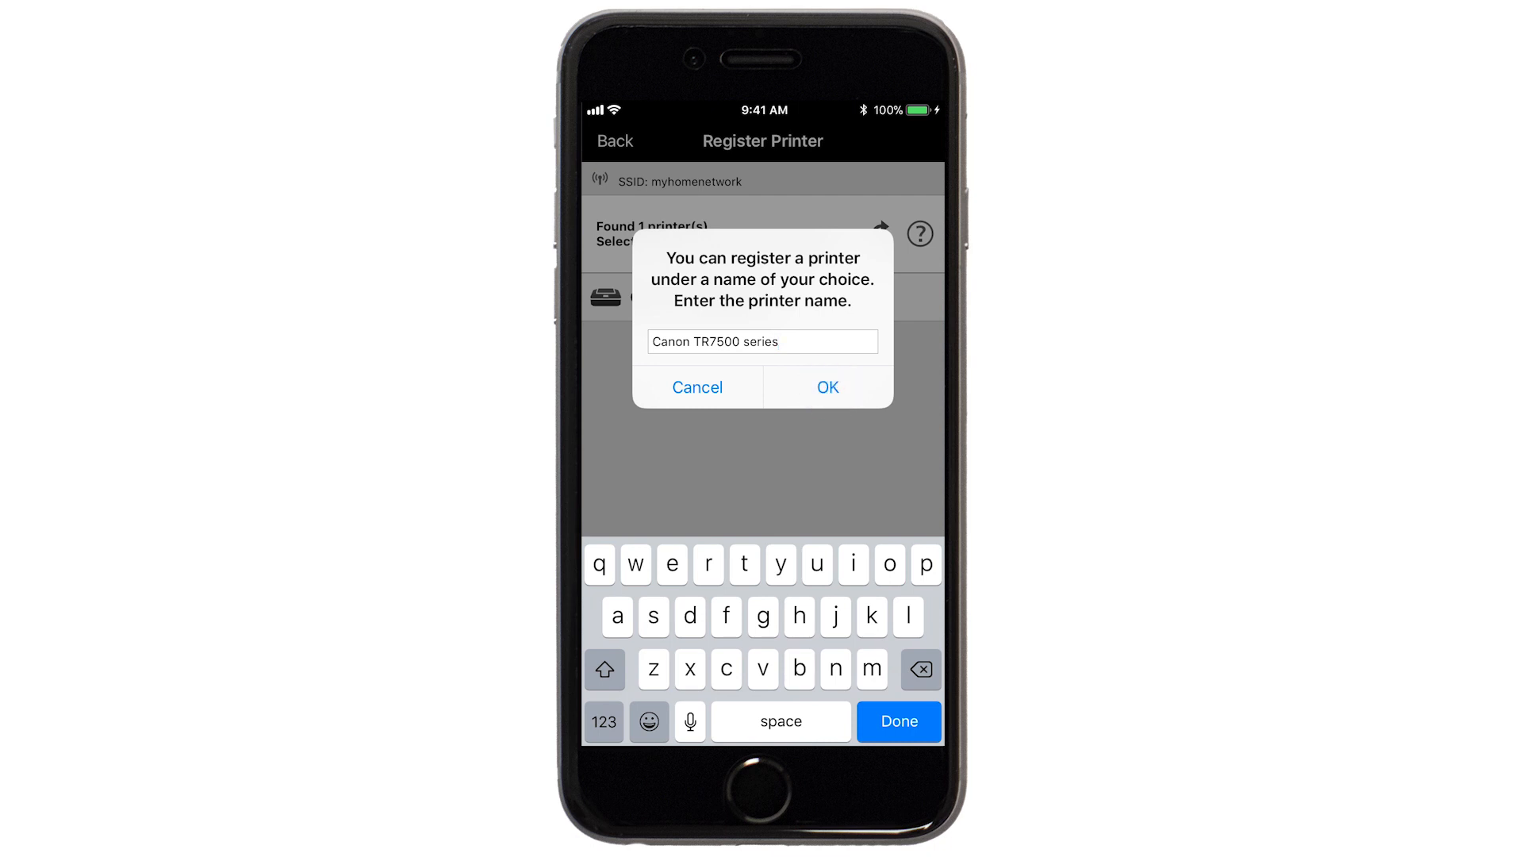
left_click(827, 387)
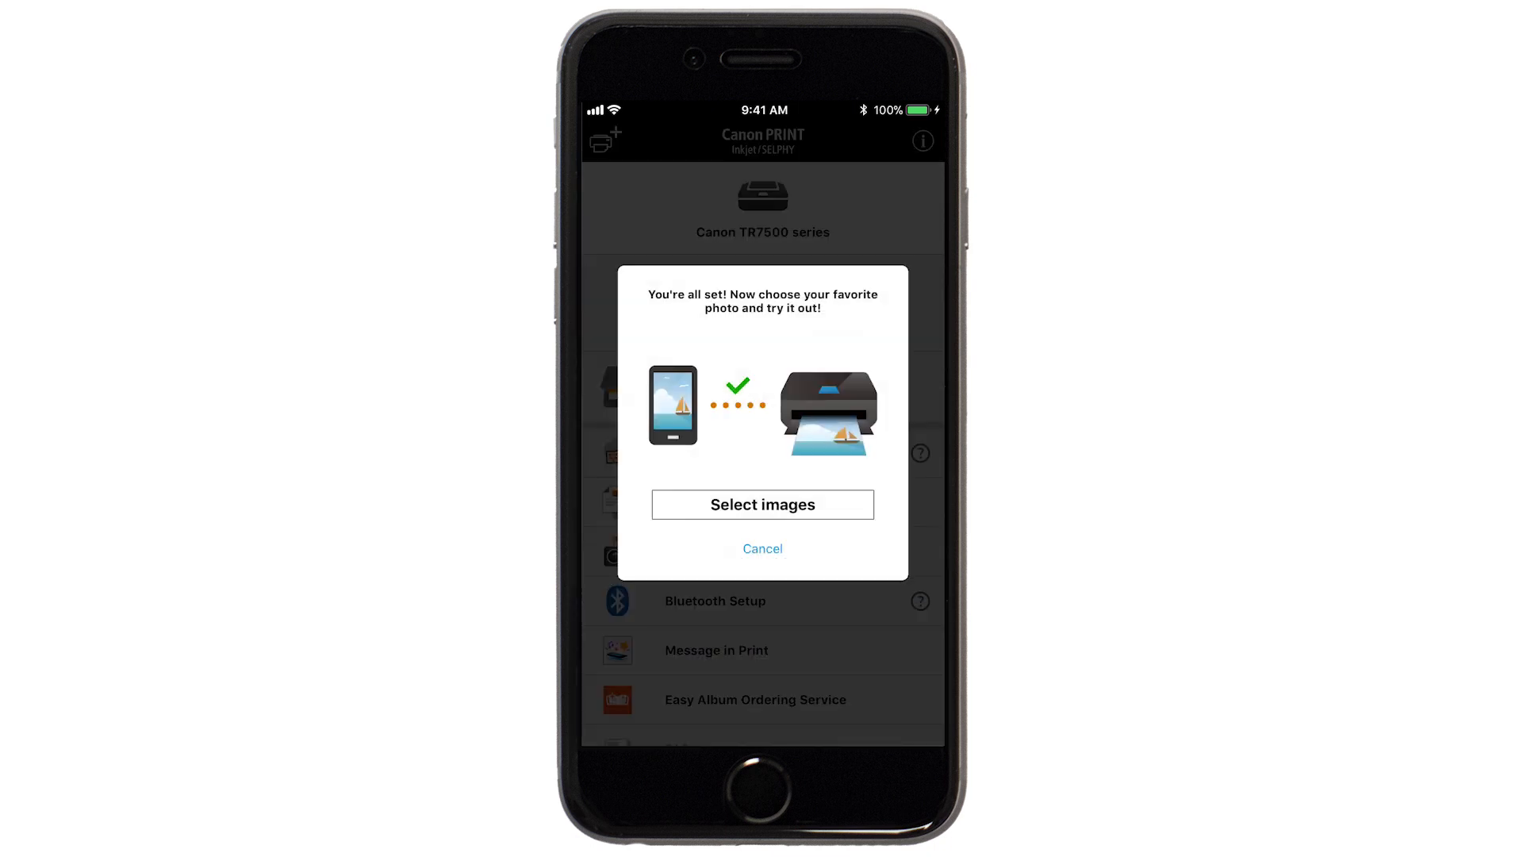
left_click(762, 505)
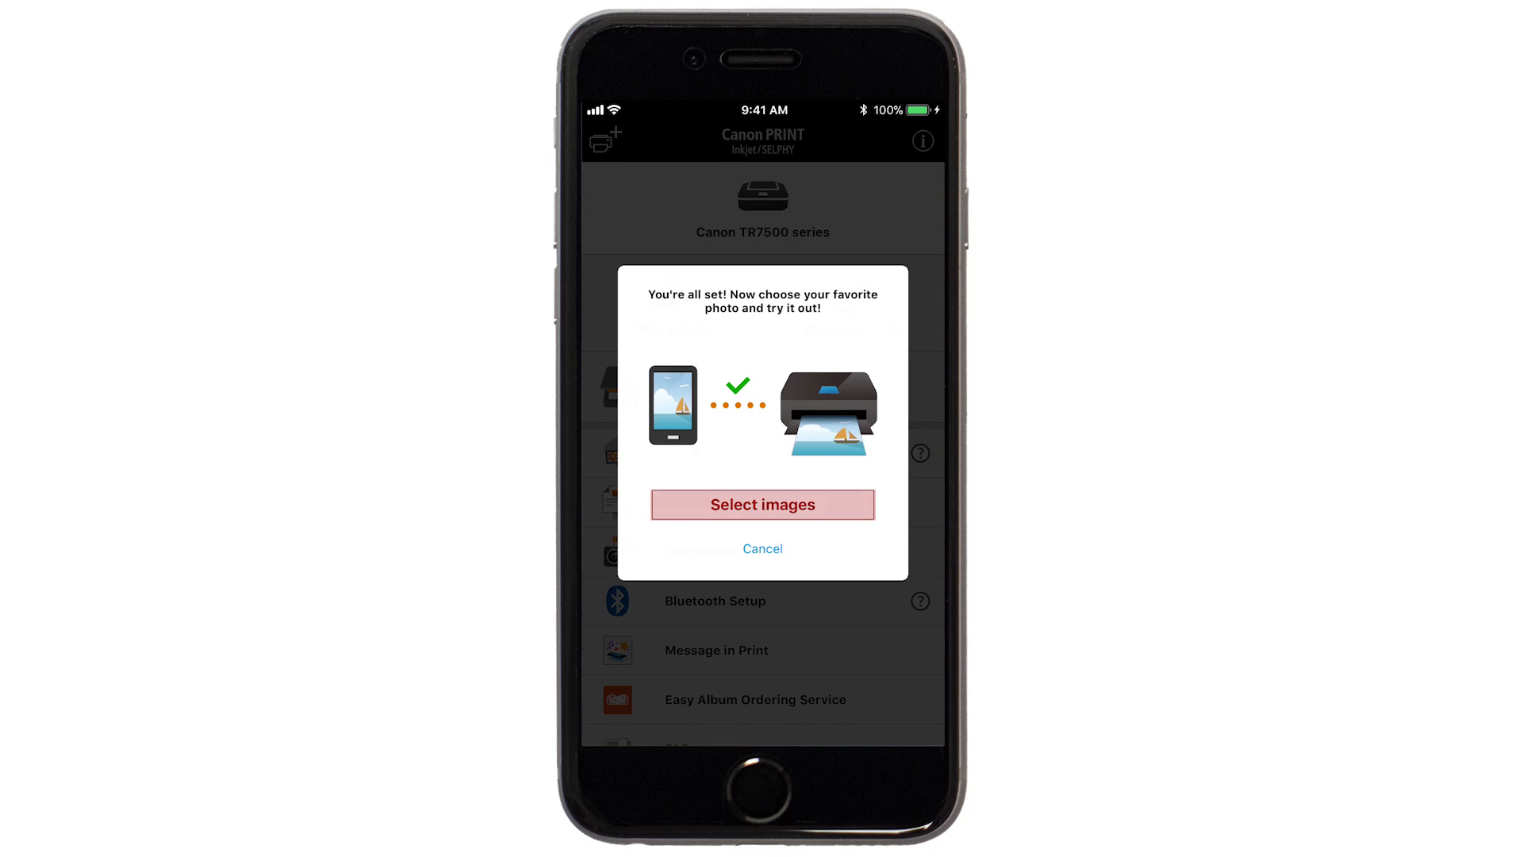